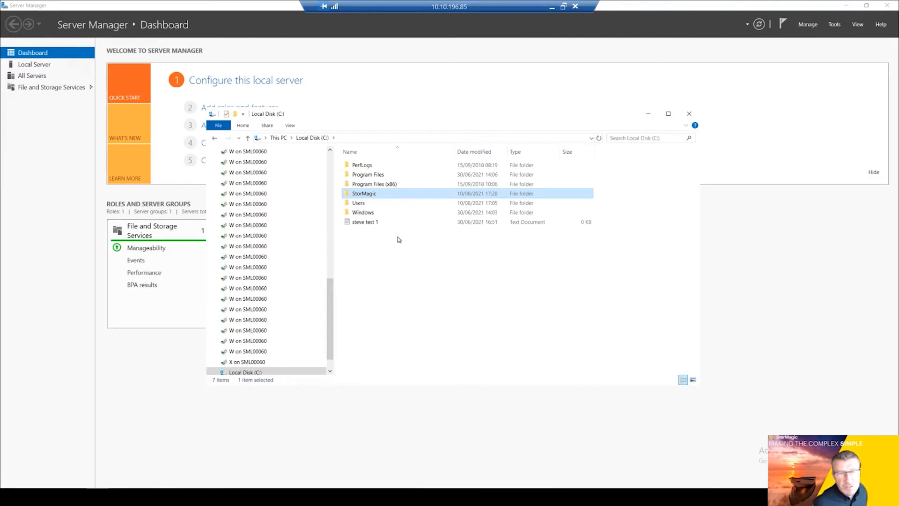
{"action": "mouse_move", "coordinate": [407, 248]}
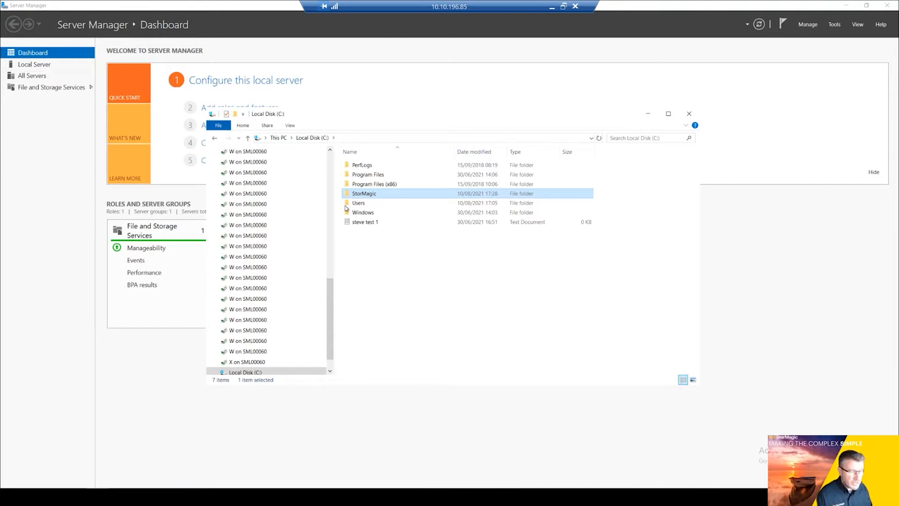
{"action": "mouse_move", "coordinate": [368, 191]}
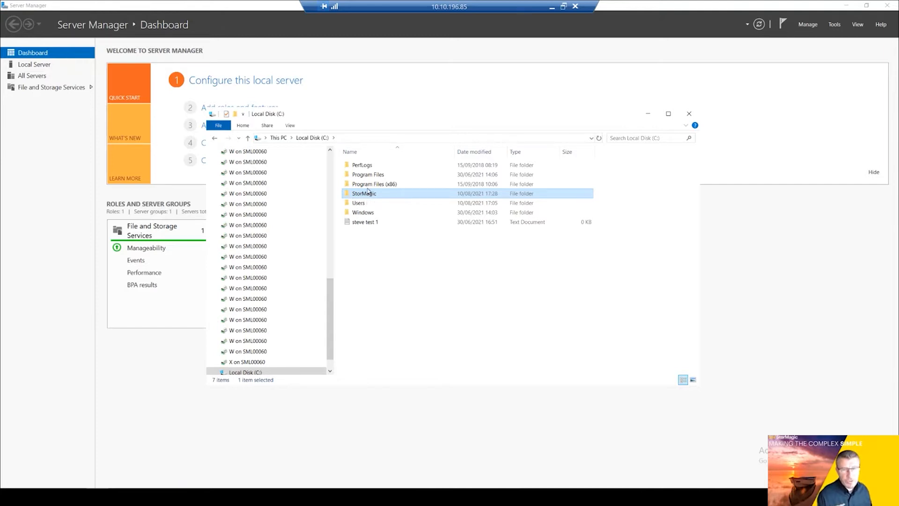
{"action": "mouse_move", "coordinate": [393, 212]}
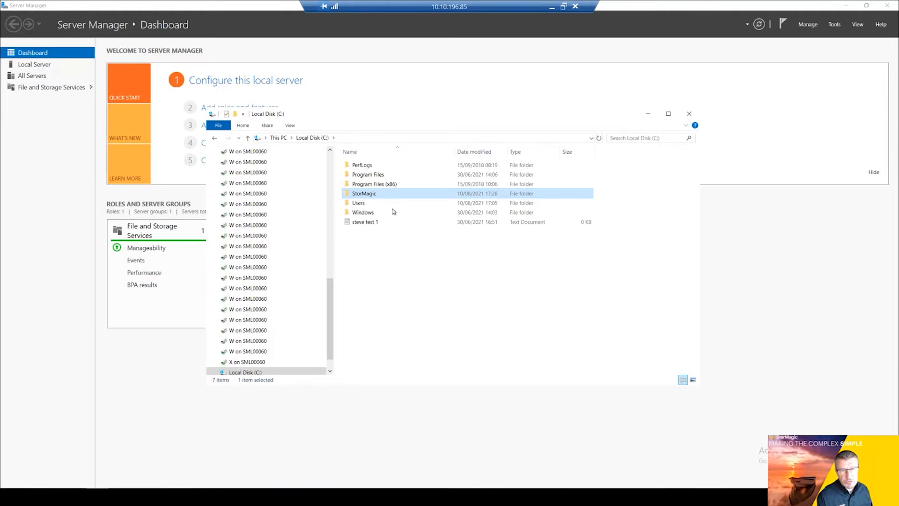
{"action": "mouse_move", "coordinate": [394, 200]}
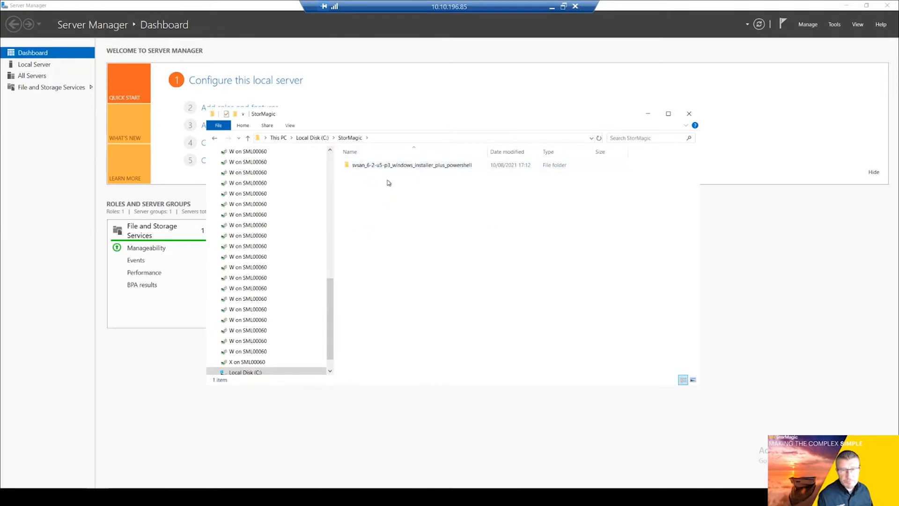
{"action": "mouse_move", "coordinate": [367, 178]}
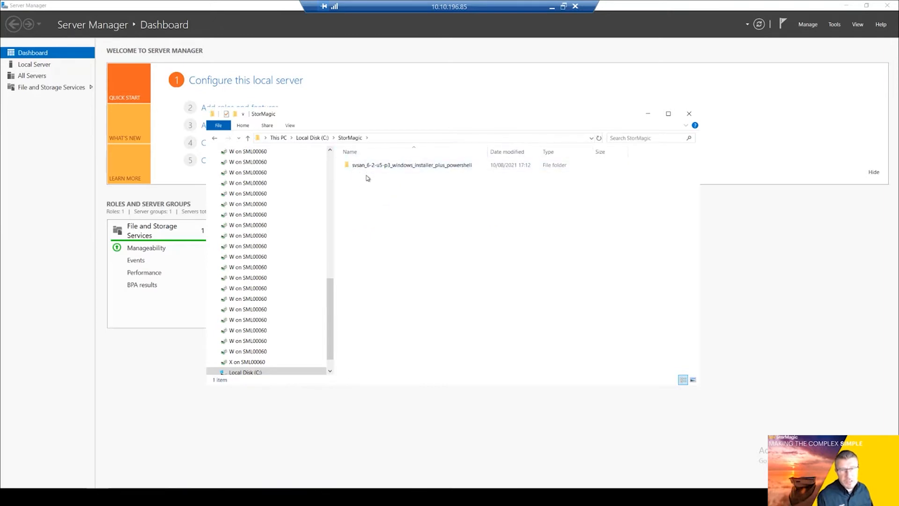
- Select the svsan Windows installer folder inside C:\StorMagic
{"action": "left_click", "coordinate": [411, 165]}
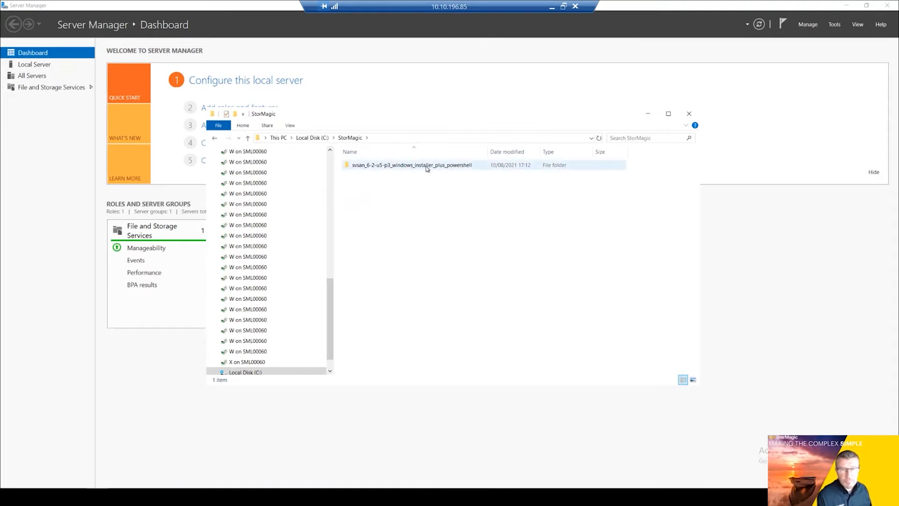
- Run setup to install the Visual C++ 2012 x64 Redistributable, accepting the license, then close it
{"action": "double_click", "coordinate": [411, 164]}
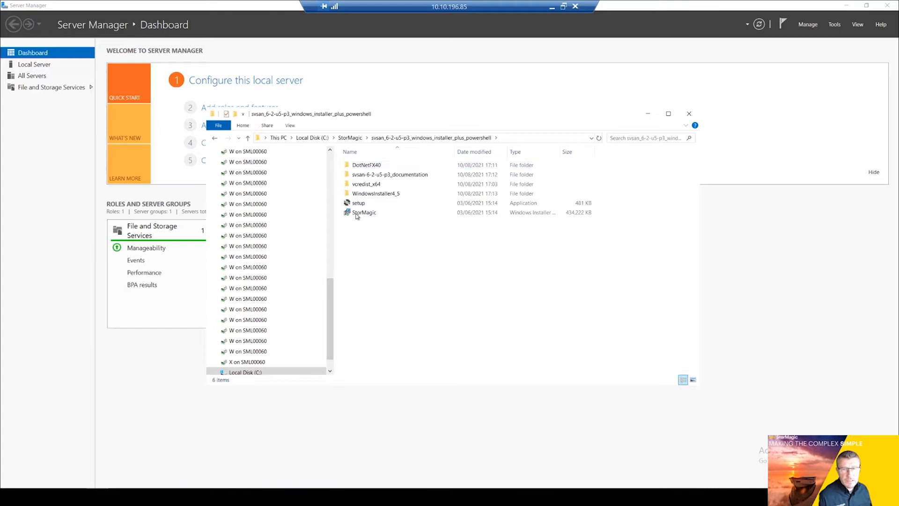
{"action": "left_click", "coordinate": [358, 202]}
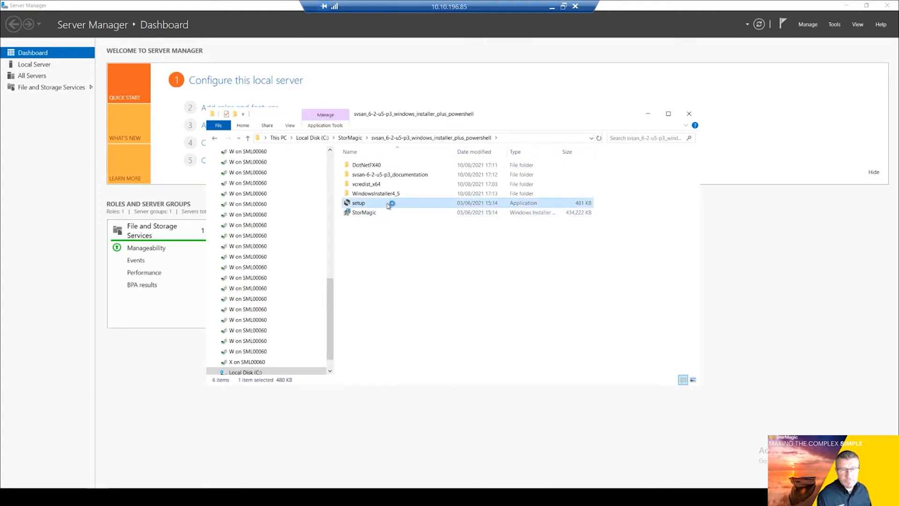
{"action": "double_click", "coordinate": [358, 202]}
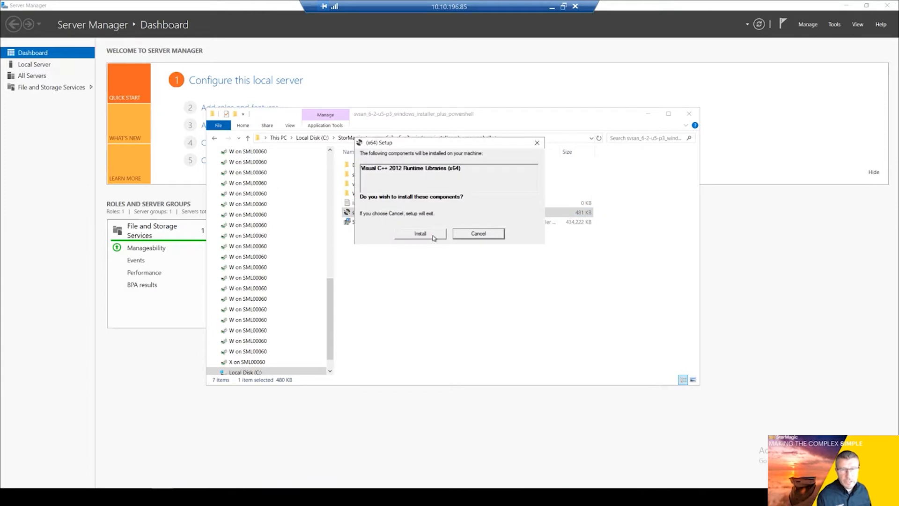
{"action": "left_click", "coordinate": [420, 233]}
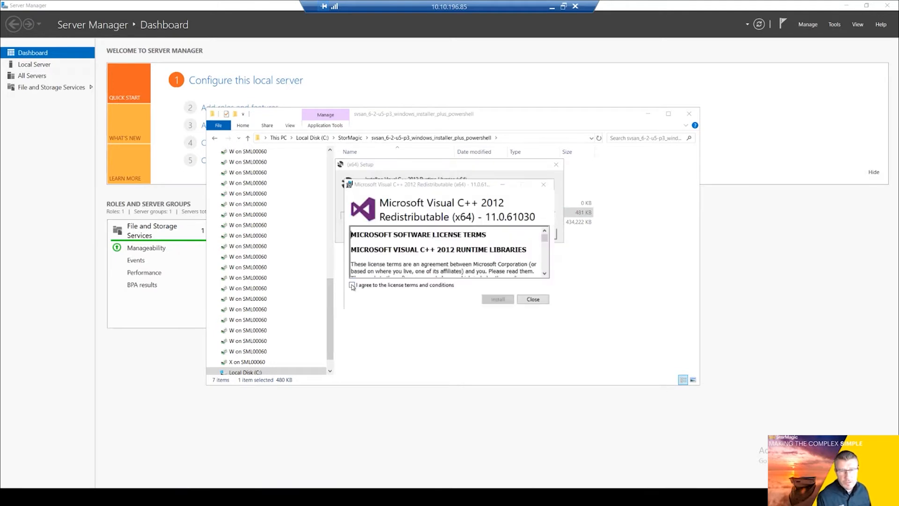
{"action": "left_click", "coordinate": [496, 299]}
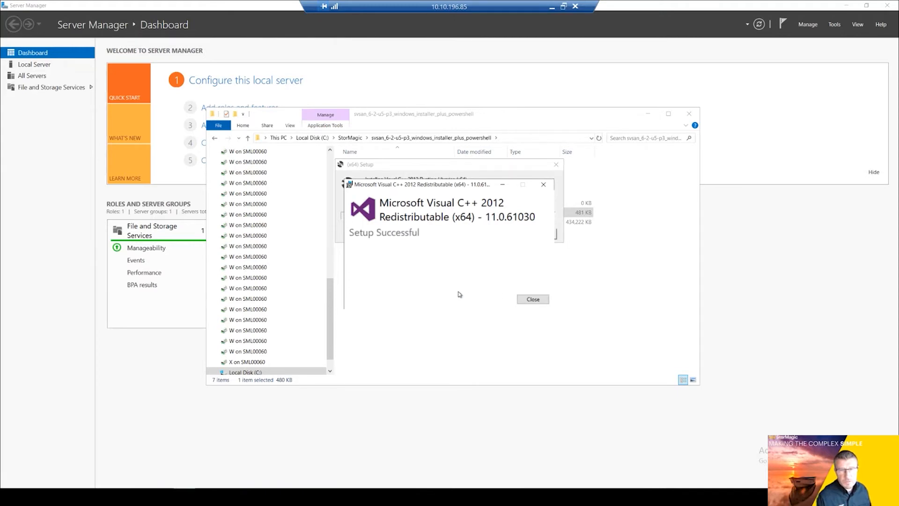
{"action": "mouse_move", "coordinate": [466, 208]}
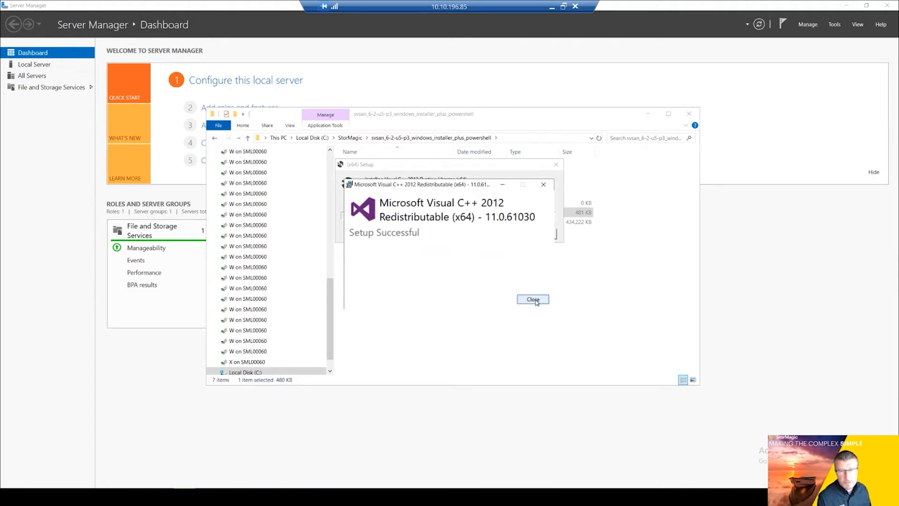
{"action": "left_click", "coordinate": [531, 299]}
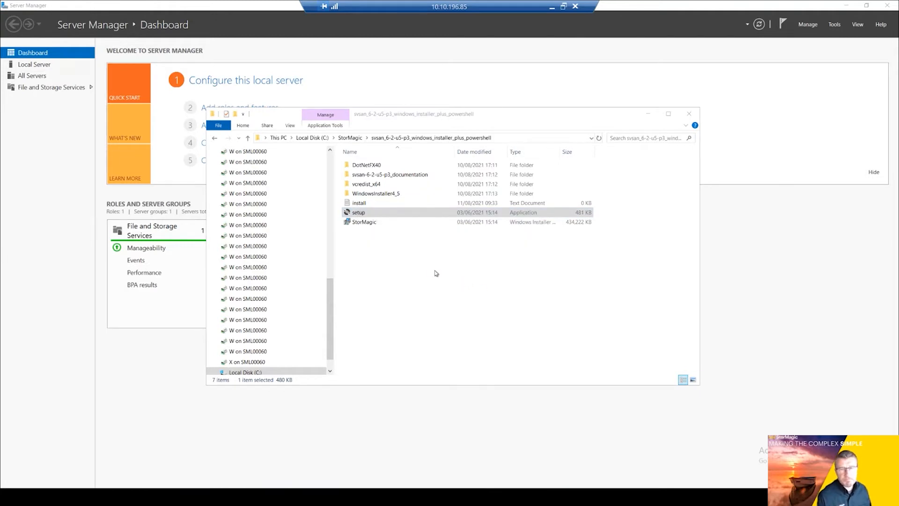
- Launch the StorMagic SvSAN Setup Wizard and accept its license agreement
{"action": "double_click", "coordinate": [358, 212]}
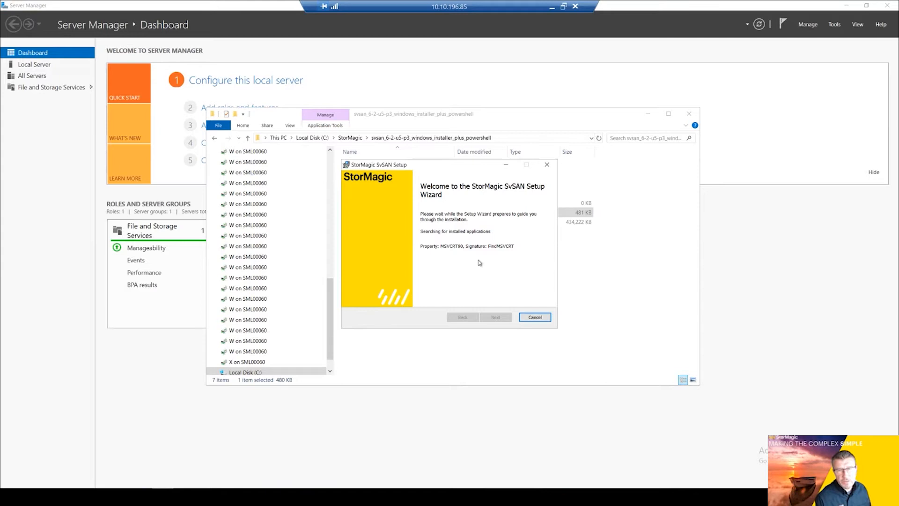
{"action": "mouse_move", "coordinate": [515, 234]}
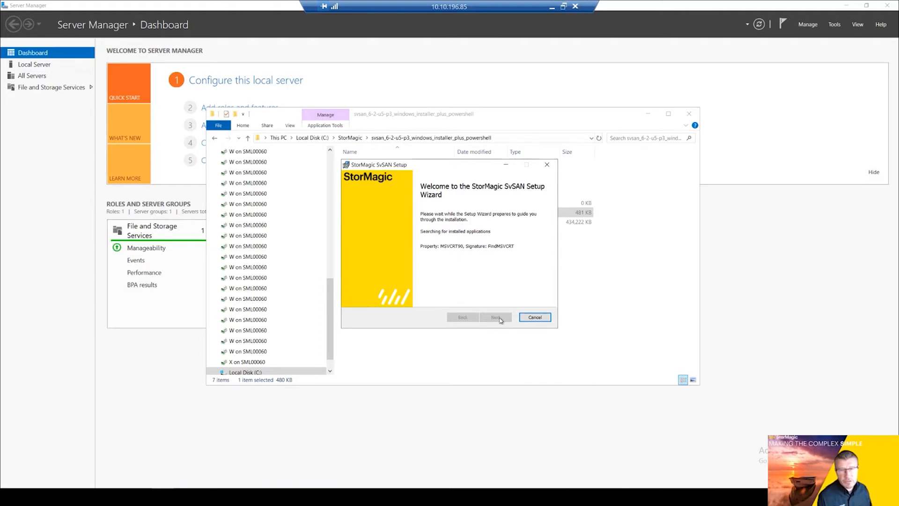
{"action": "mouse_move", "coordinate": [491, 340]}
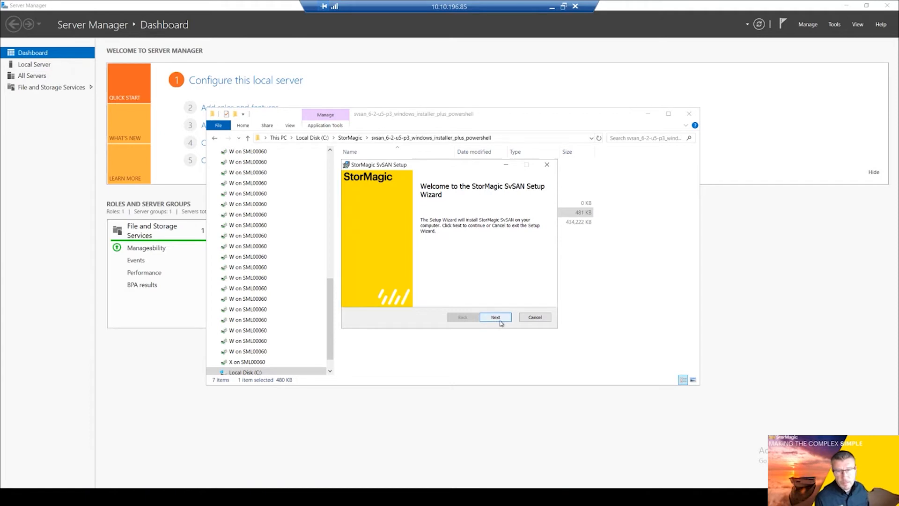
{"action": "left_click", "coordinate": [495, 317]}
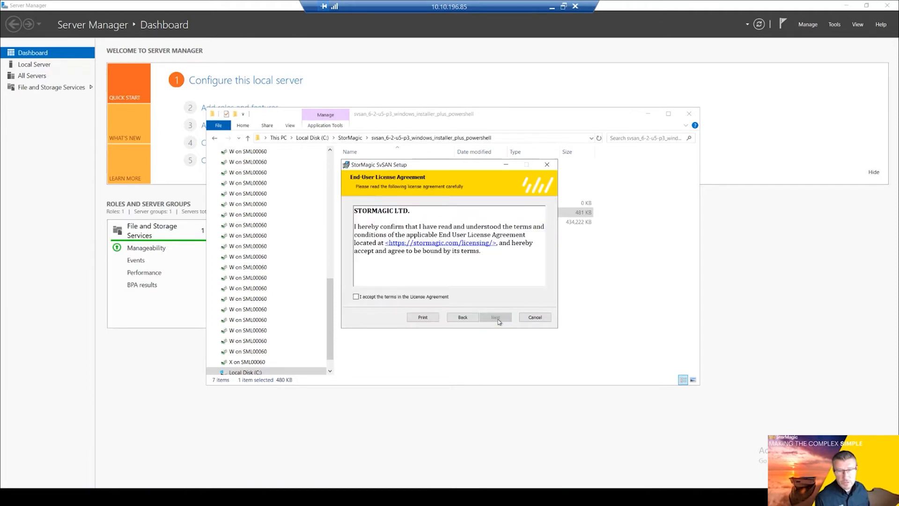
{"action": "left_click", "coordinate": [355, 296]}
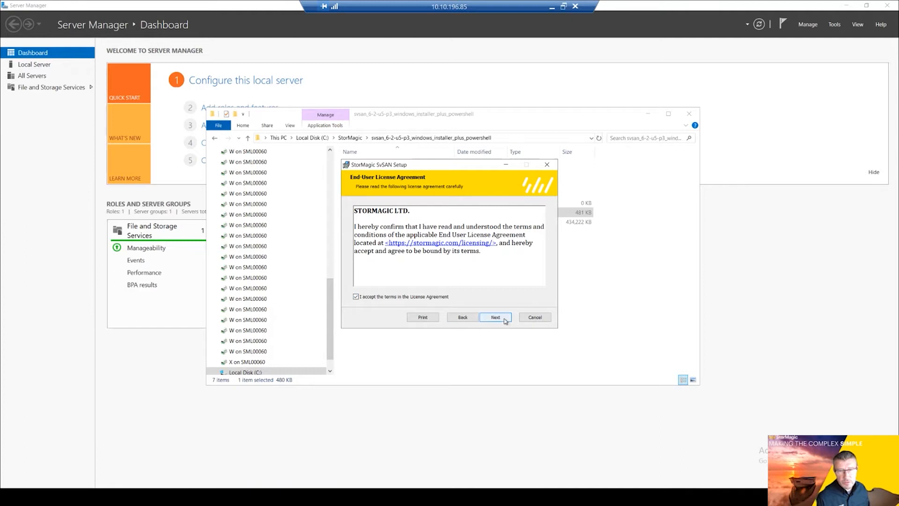
{"action": "left_click", "coordinate": [494, 317]}
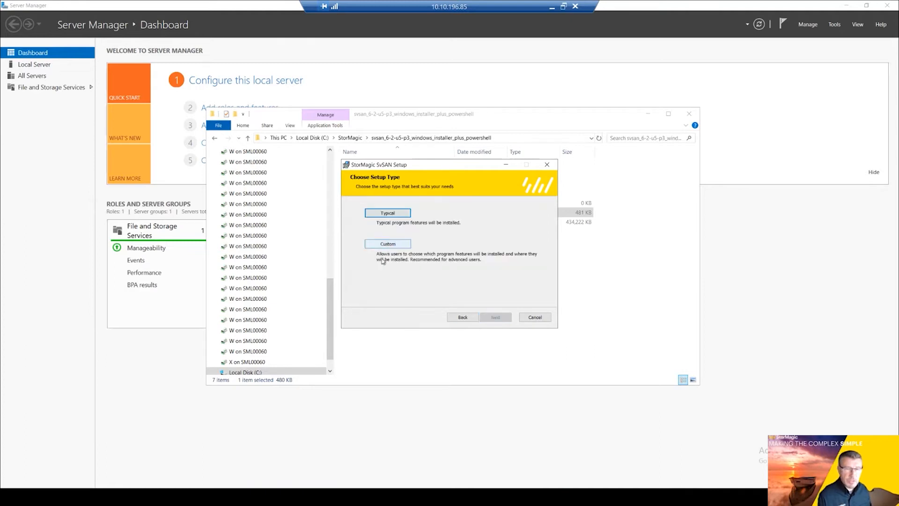
- Choose a Custom setup with the Hyper-V Deploy Wizard made unavailable, keeping only Witness Service
{"action": "left_click", "coordinate": [387, 243]}
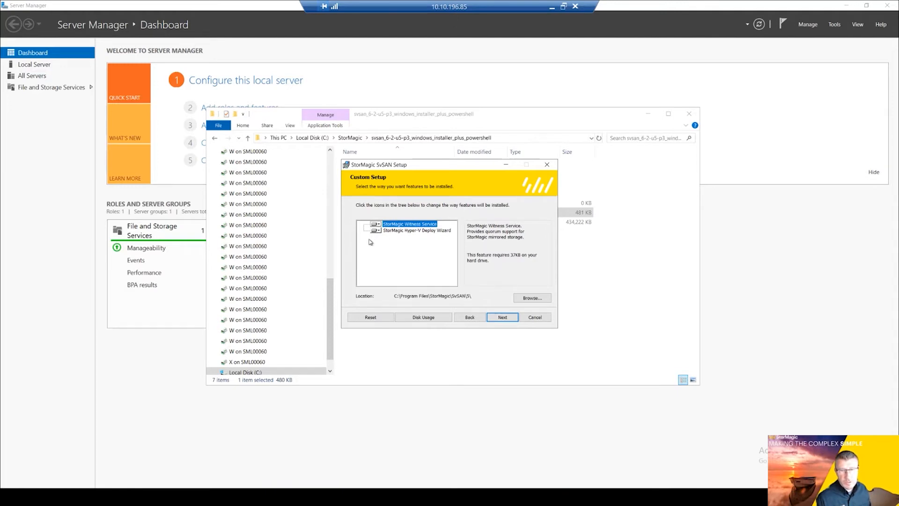
{"action": "mouse_move", "coordinate": [393, 238]}
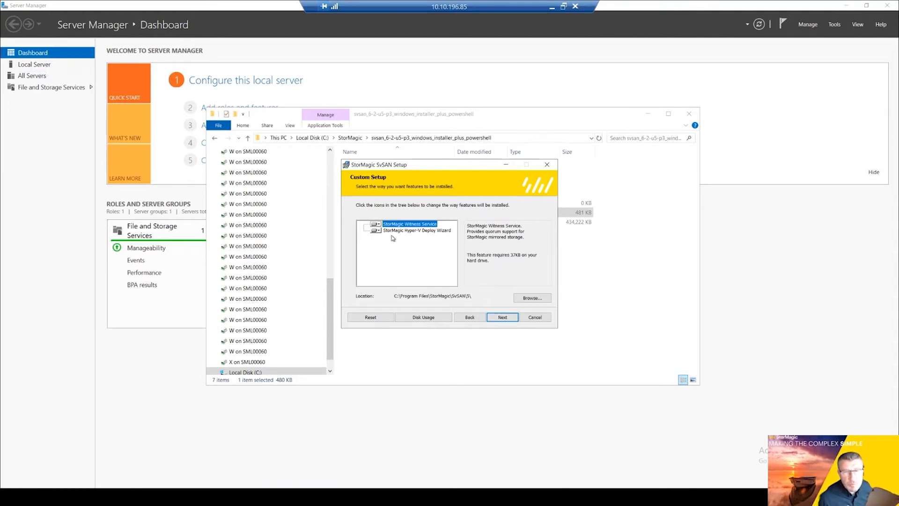
{"action": "mouse_move", "coordinate": [426, 252]}
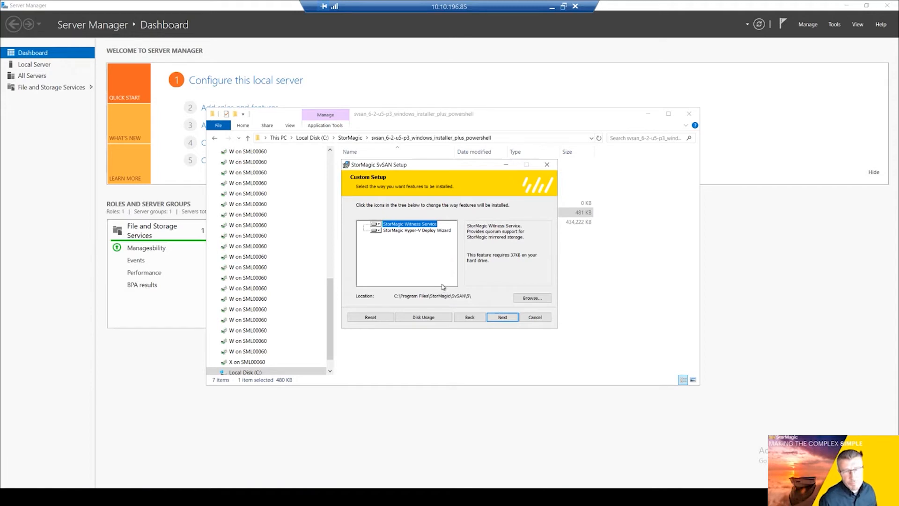
{"action": "mouse_move", "coordinate": [430, 292]}
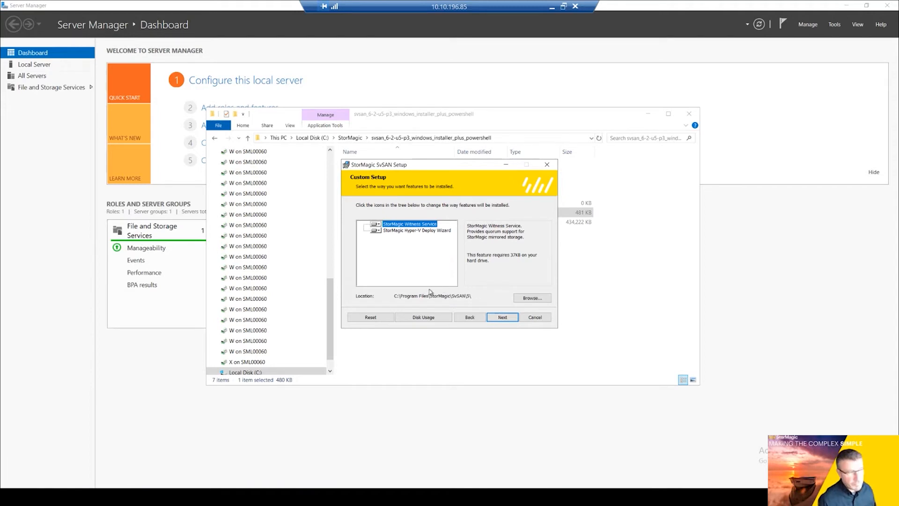
{"action": "mouse_move", "coordinate": [417, 238]}
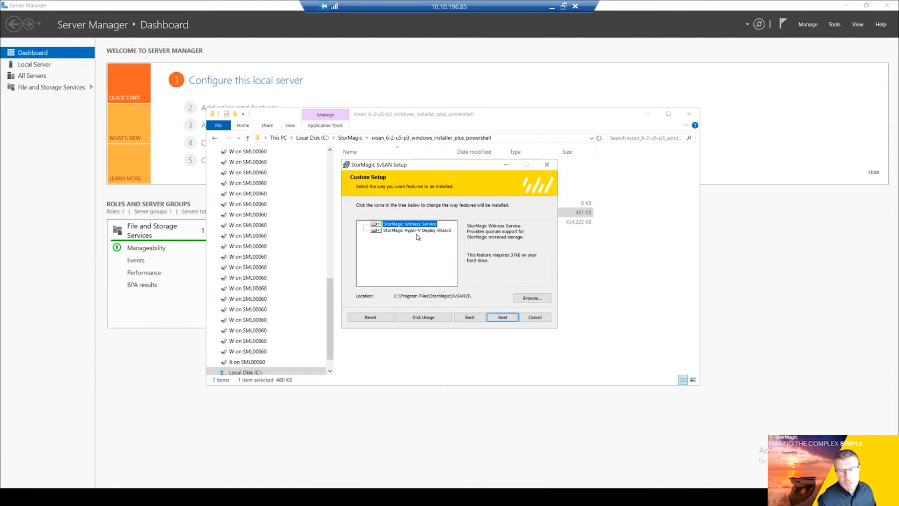
{"action": "left_click", "coordinate": [377, 230]}
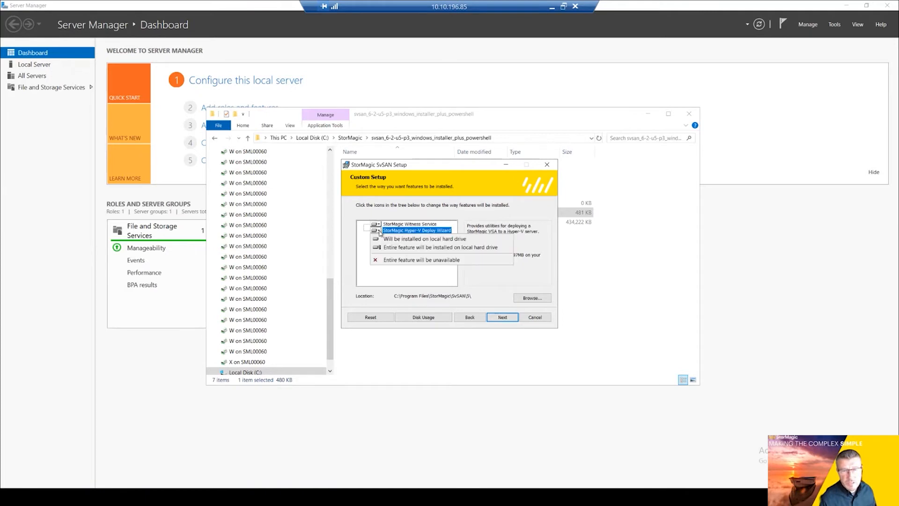
{"action": "left_click", "coordinate": [420, 260]}
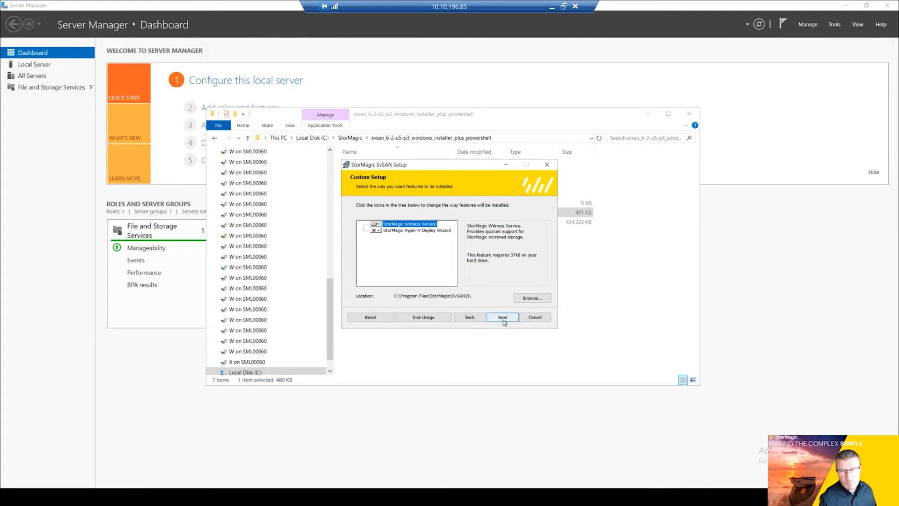
{"action": "left_click", "coordinate": [502, 317]}
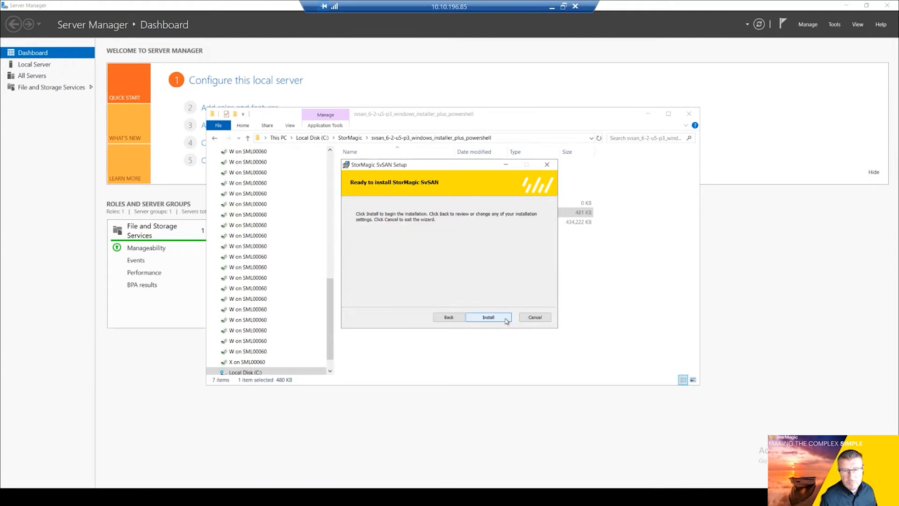
- Install the SvSAN Witness Service and finish the setup wizard
{"action": "left_click", "coordinate": [488, 317]}
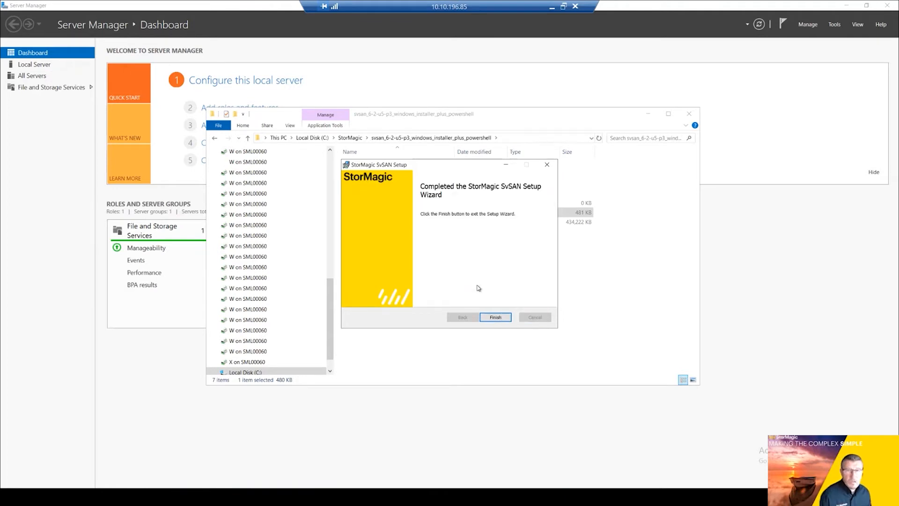
{"action": "mouse_move", "coordinate": [442, 209]}
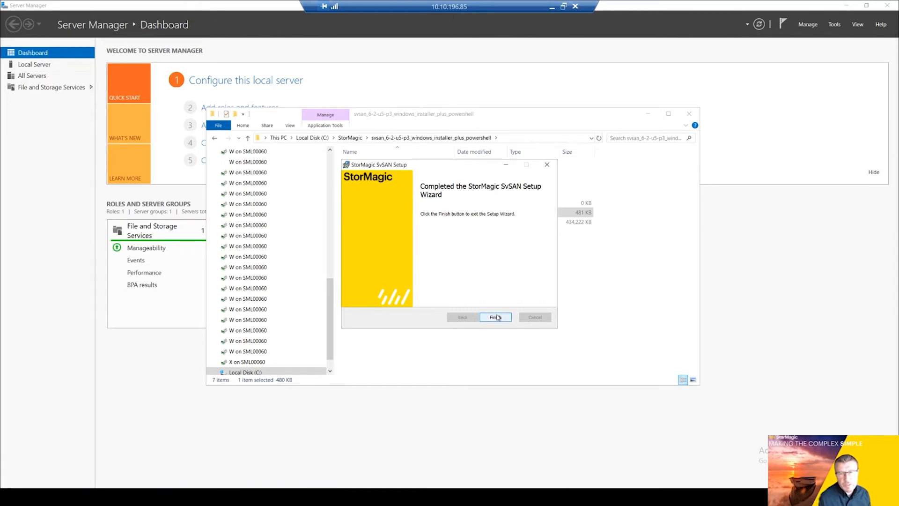
{"action": "left_click", "coordinate": [495, 316]}
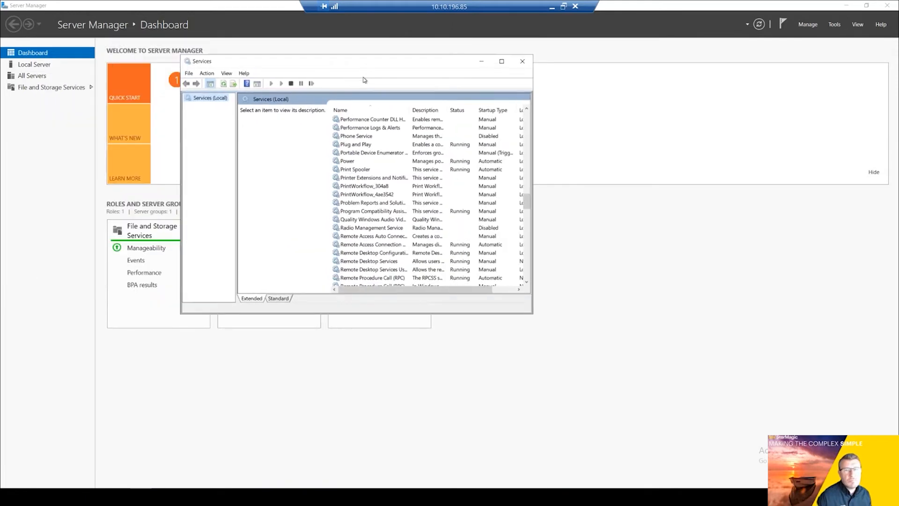
- Scroll Services (Local) to the StorMagic Discovery, VSA Management and Witness services
{"action": "scroll", "scroll_direction": "down", "scroll_amount": 3}
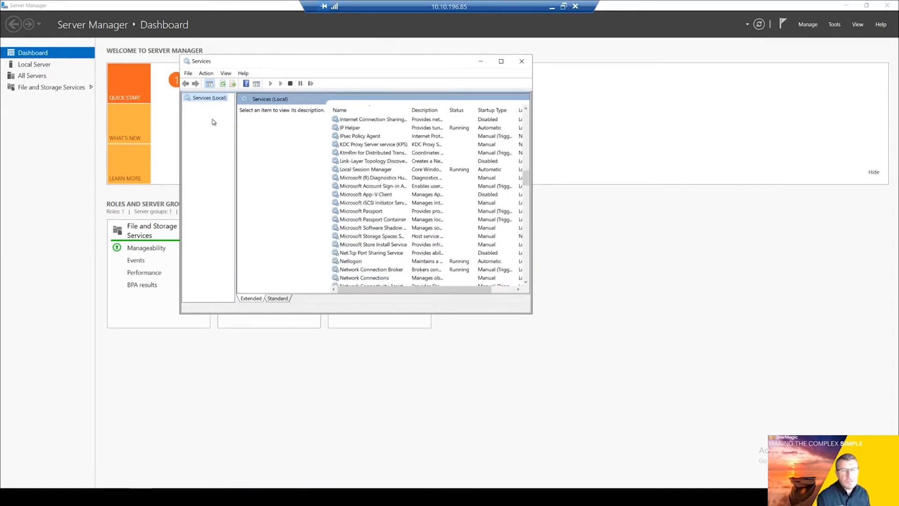
{"action": "scroll", "scroll_direction": "down", "scroll_amount": 3}
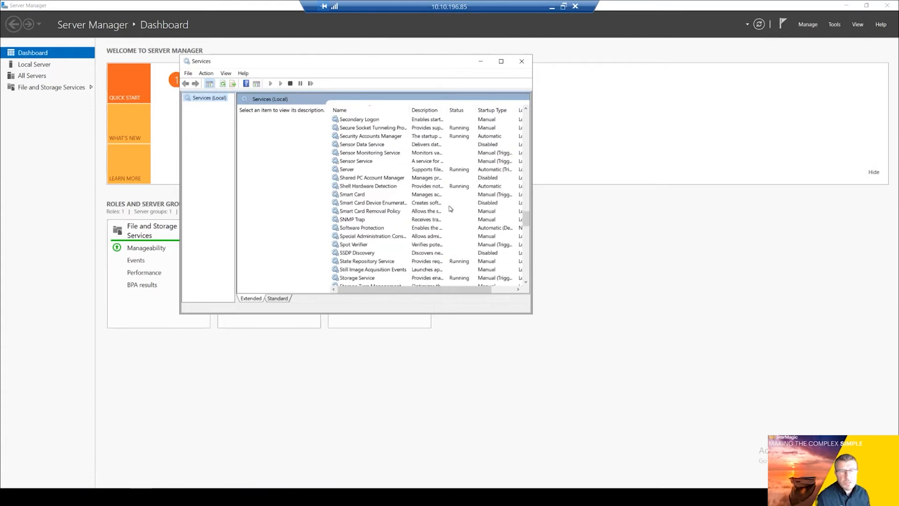
{"action": "scroll", "scroll_direction": "down", "scroll_amount": 3}
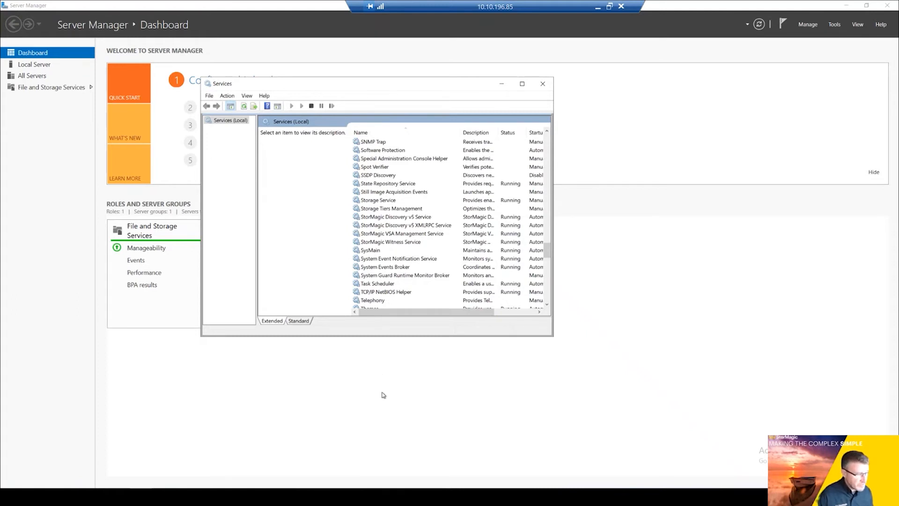
{"action": "mouse_move", "coordinate": [378, 392]}
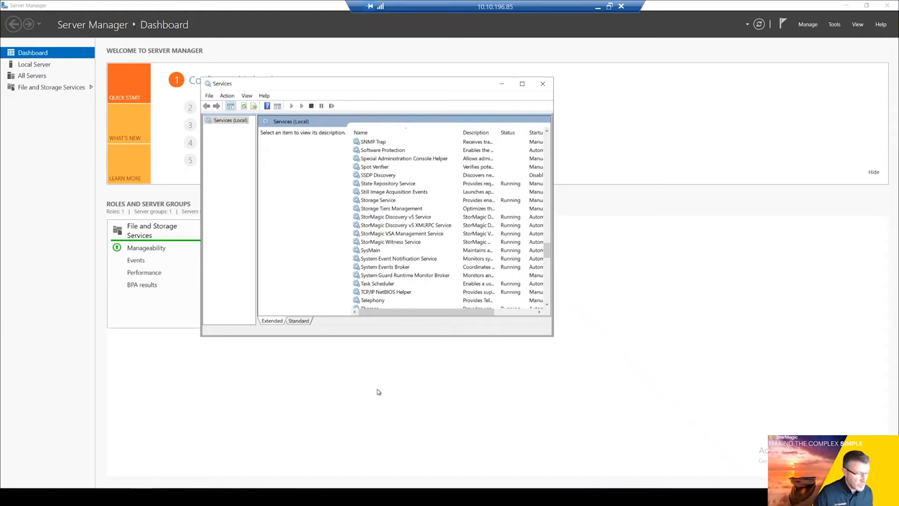
{"action": "mouse_move", "coordinate": [380, 388]}
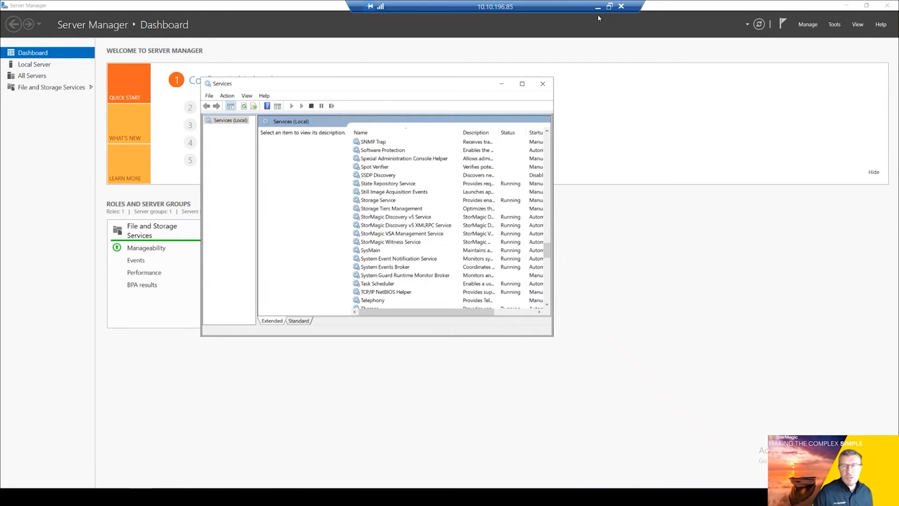
{"action": "mouse_move", "coordinate": [597, 6]}
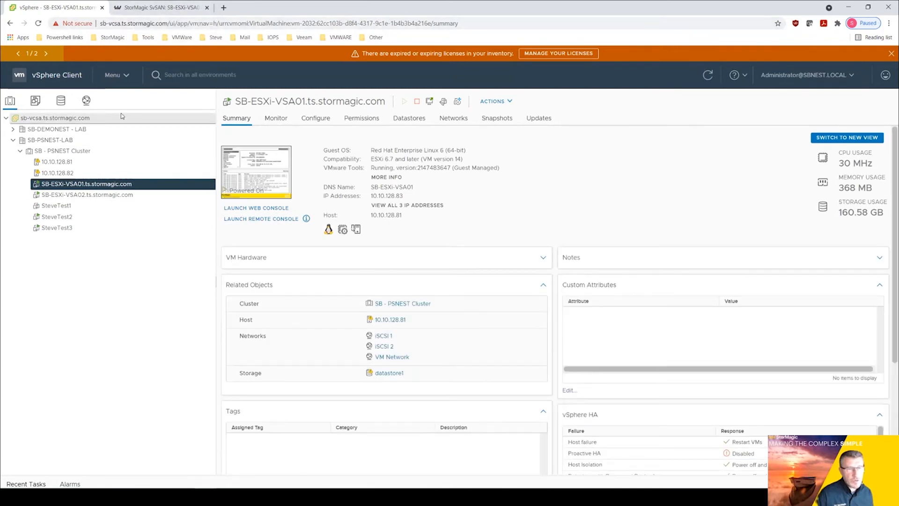
- Switch to the StorMagic SvSAN browser tab showing the SB-DN-Windows2019-01 witness
{"action": "left_click", "coordinate": [161, 8]}
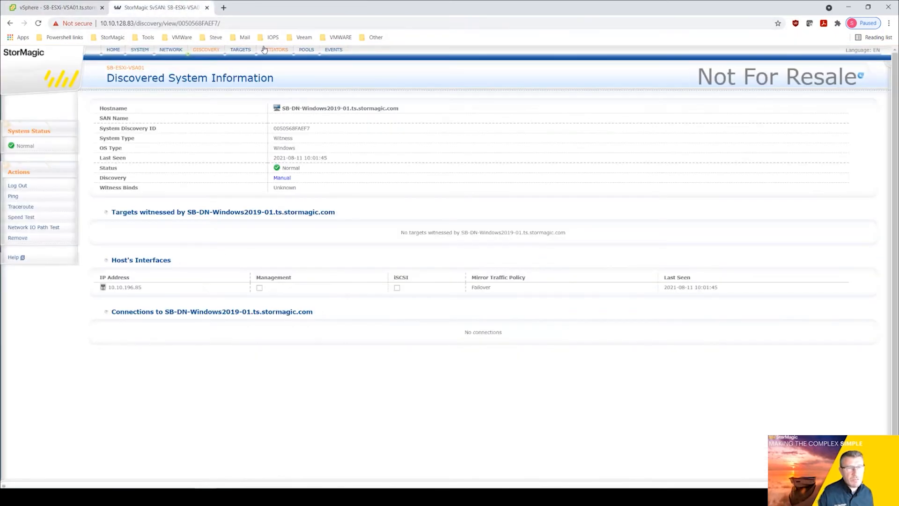
- Review SvSAN discovery entries and Add Entry, then view SB-ESXi-VSA02's summary in vSphere
{"action": "left_click", "coordinate": [113, 49]}
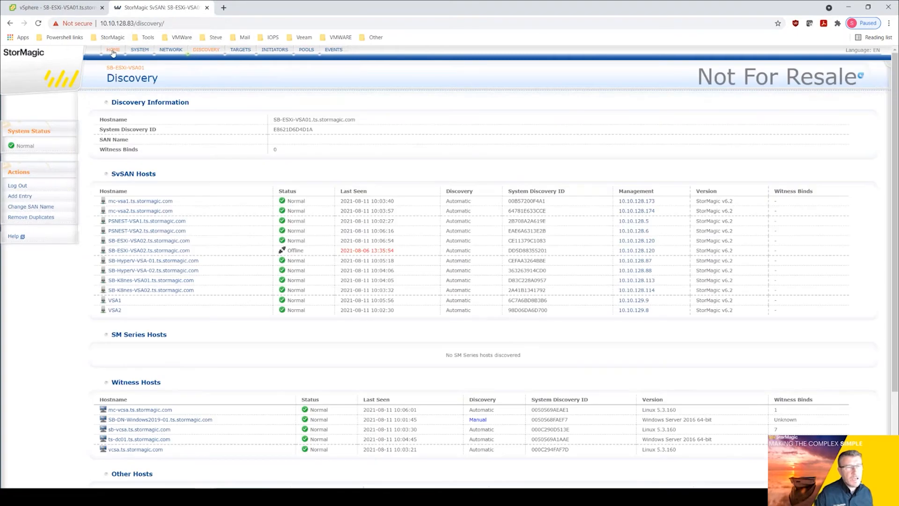
{"action": "mouse_move", "coordinate": [234, 121]}
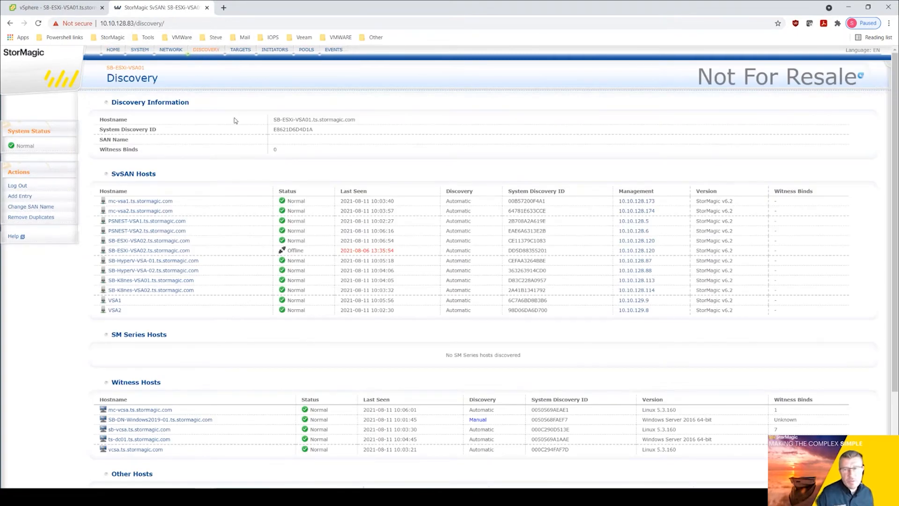
{"action": "mouse_move", "coordinate": [228, 264]}
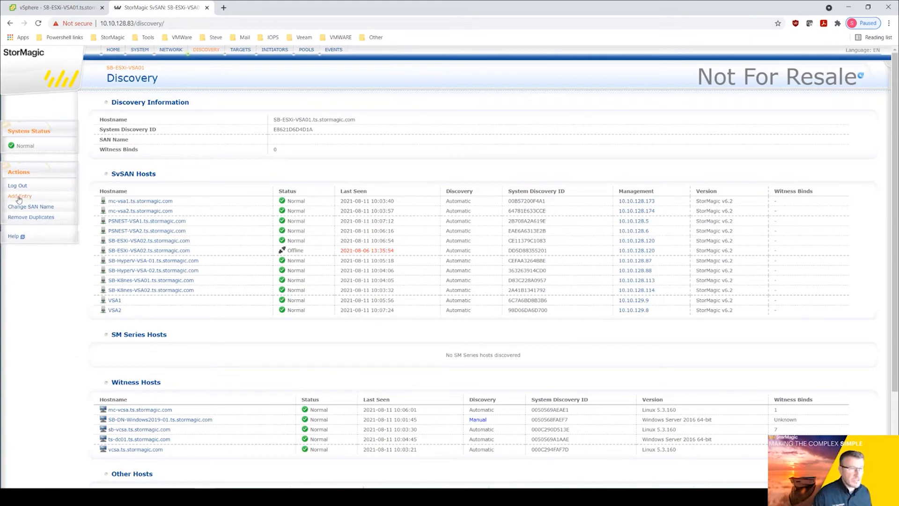
{"action": "left_click", "coordinate": [19, 196]}
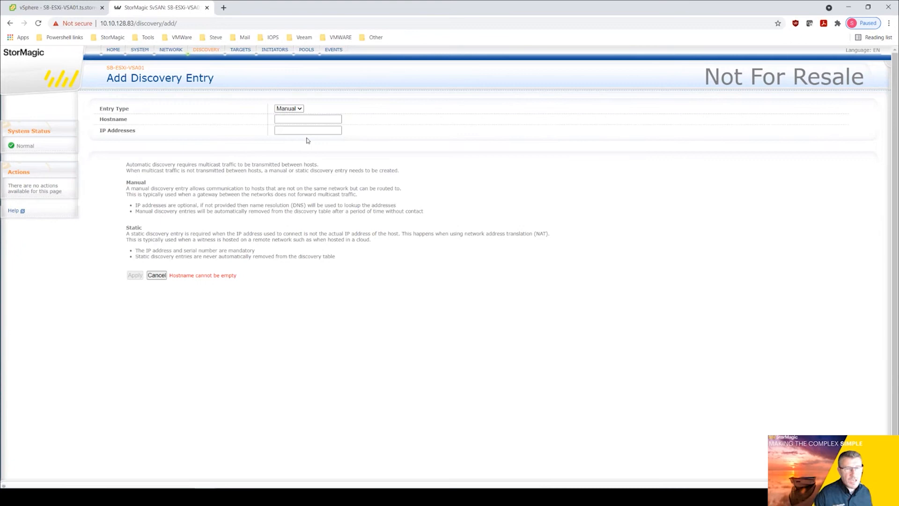
{"action": "left_click", "coordinate": [307, 119]}
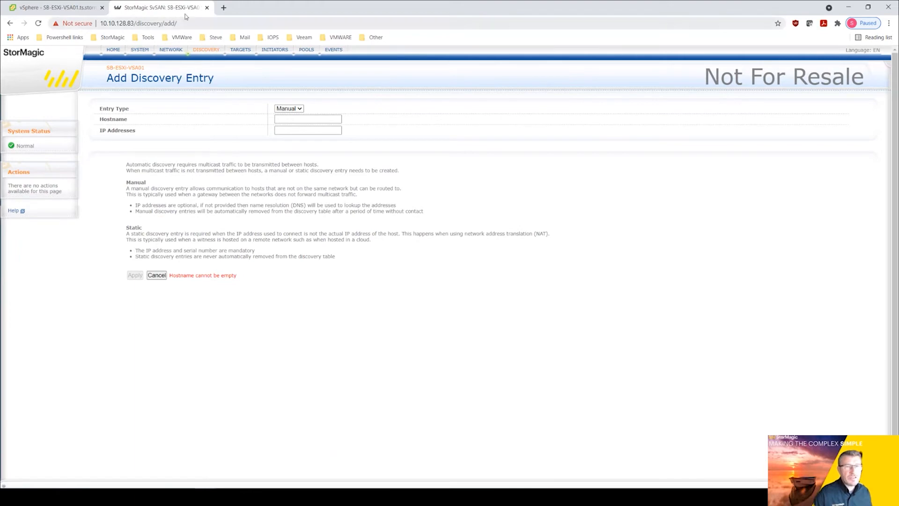
{"action": "mouse_move", "coordinate": [101, 97]}
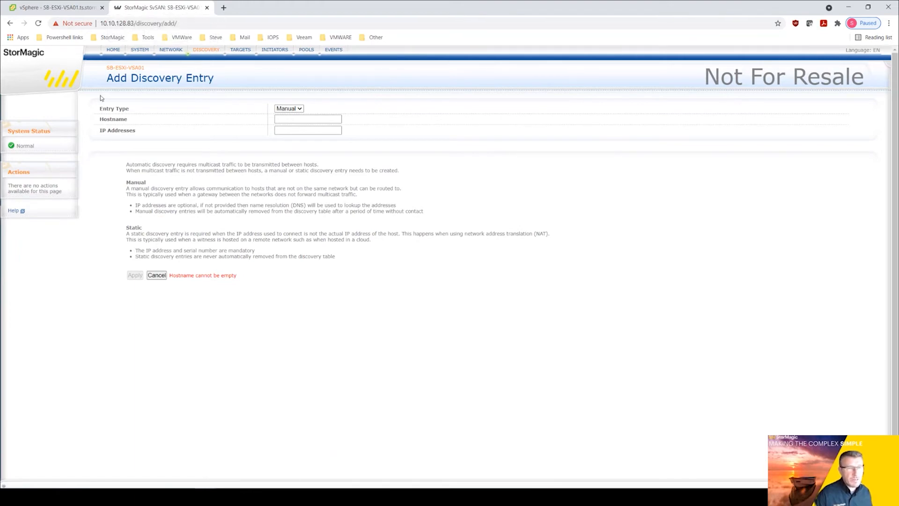
{"action": "left_click", "coordinate": [54, 7]}
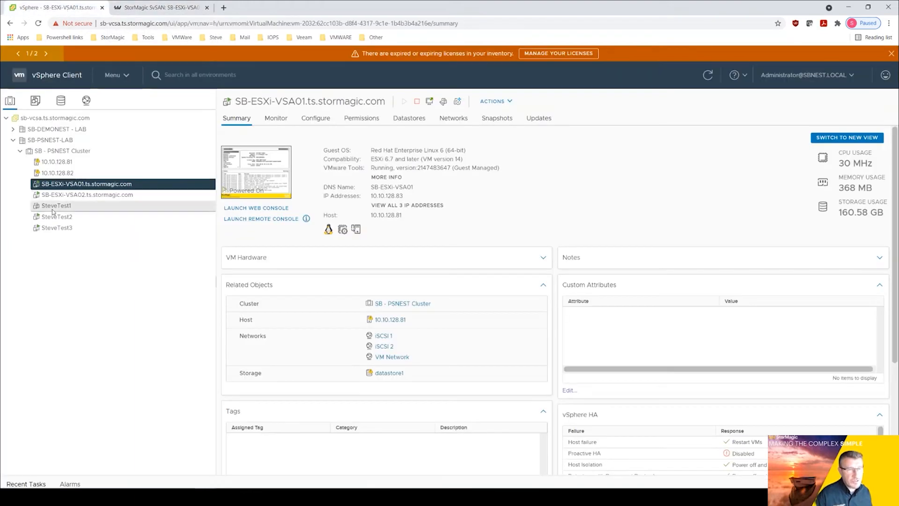
{"action": "left_click", "coordinate": [87, 195]}
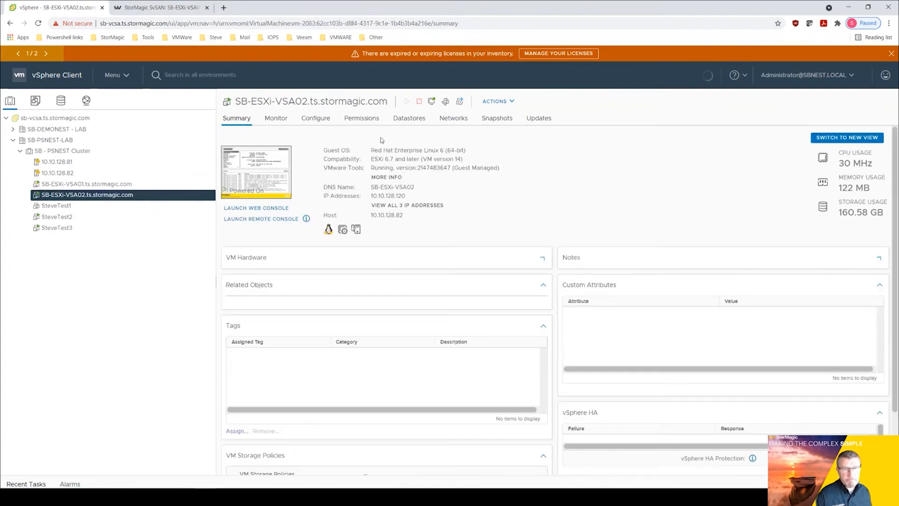
- Open SB-ESXi-VSA02's Management URL from SB-PSNEST-LAB's StorMagic Plugin Manage VSAs list
{"action": "left_click", "coordinate": [65, 151]}
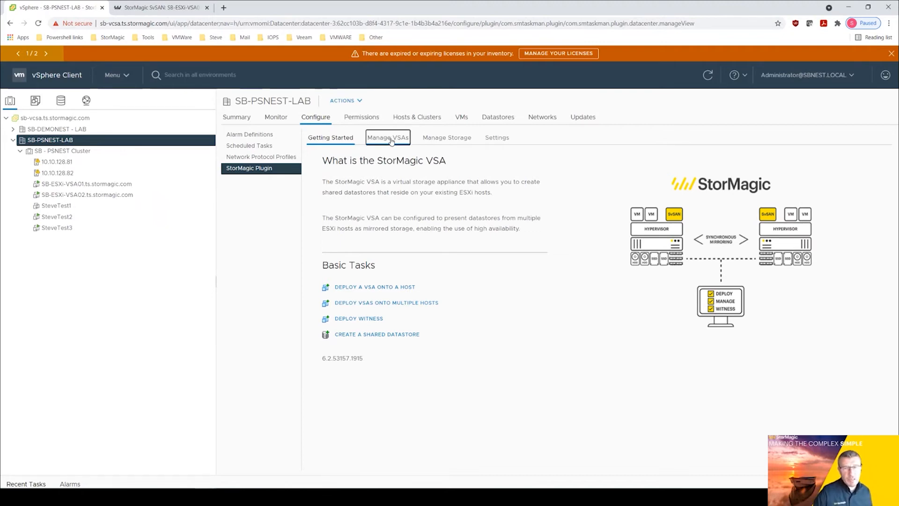
{"action": "left_click", "coordinate": [387, 137]}
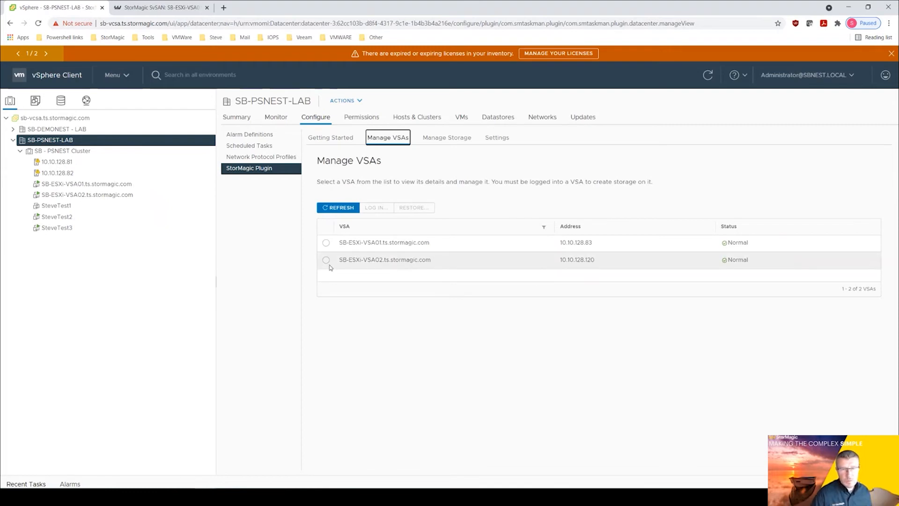
{"action": "left_click", "coordinate": [325, 260]}
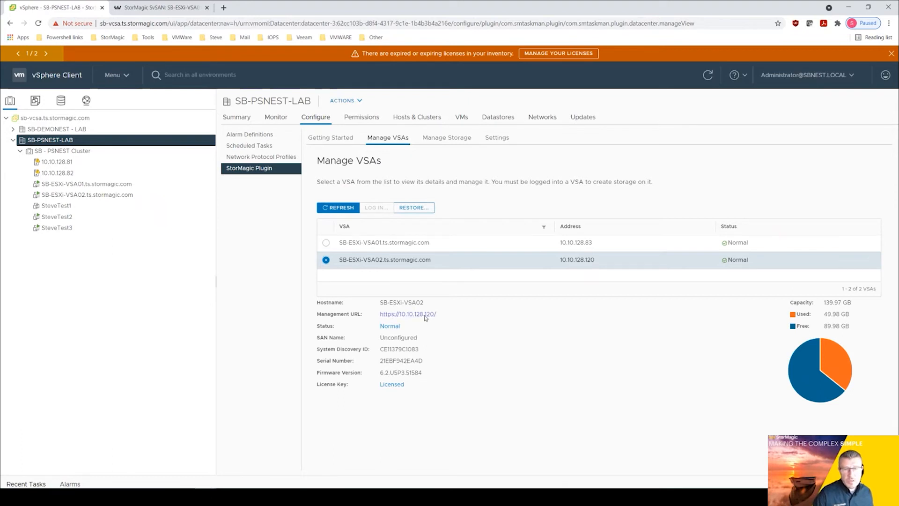
{"action": "left_click", "coordinate": [408, 313]}
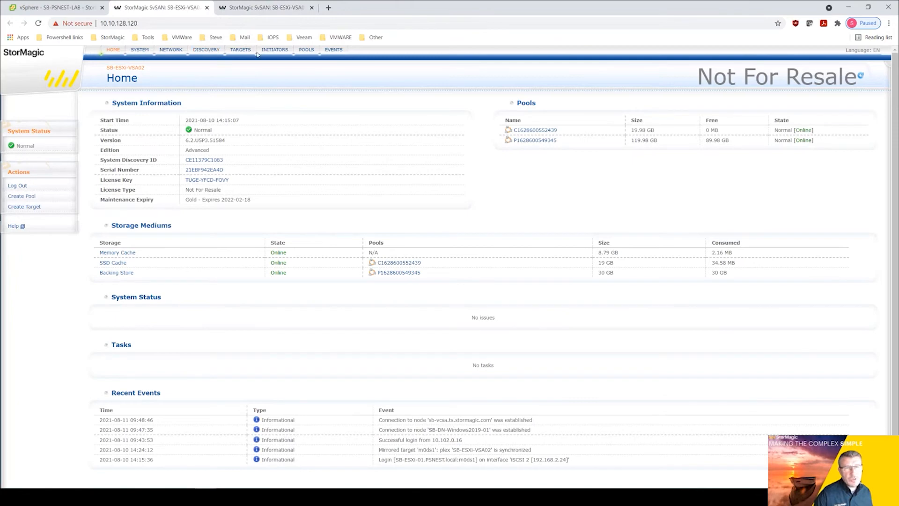
- Check VSA02's Witness Hosts and Add Entry form, then switch to SB-ESXi-VSA01's tab
{"action": "left_click", "coordinate": [206, 49]}
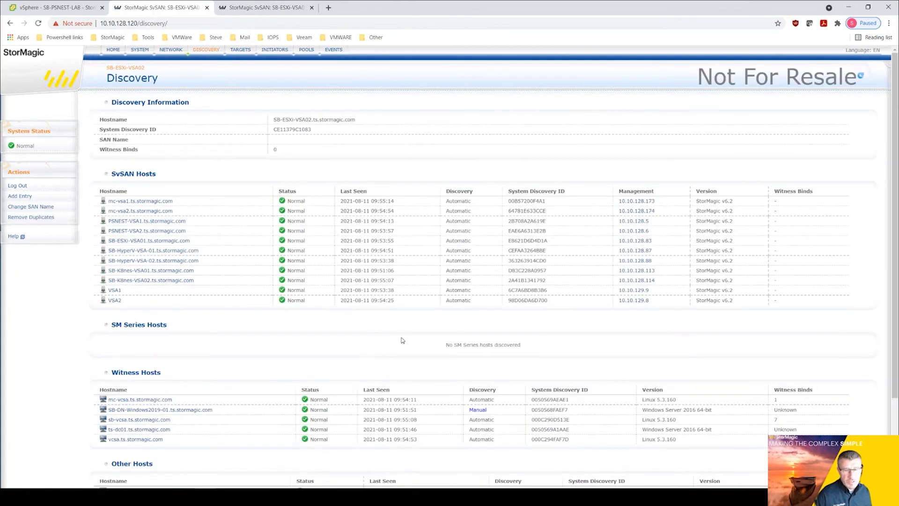
{"action": "mouse_move", "coordinate": [120, 414]}
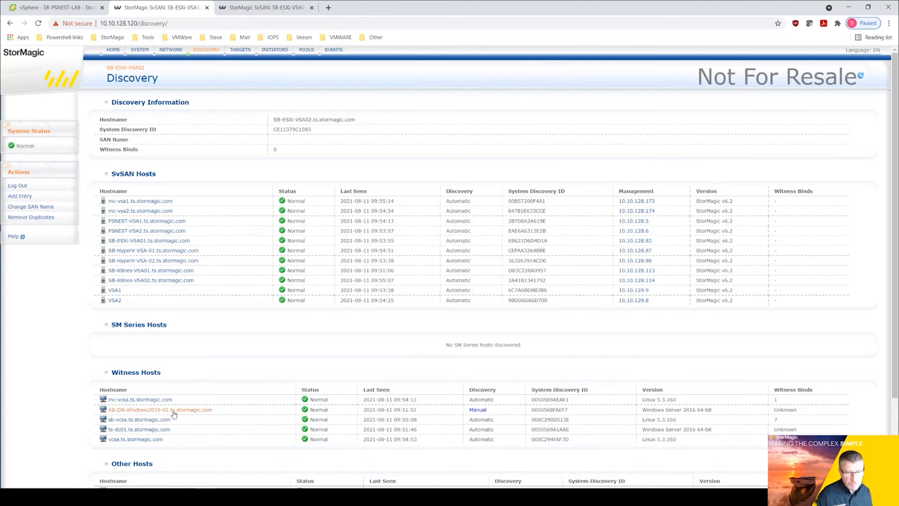
{"action": "mouse_move", "coordinate": [497, 406]}
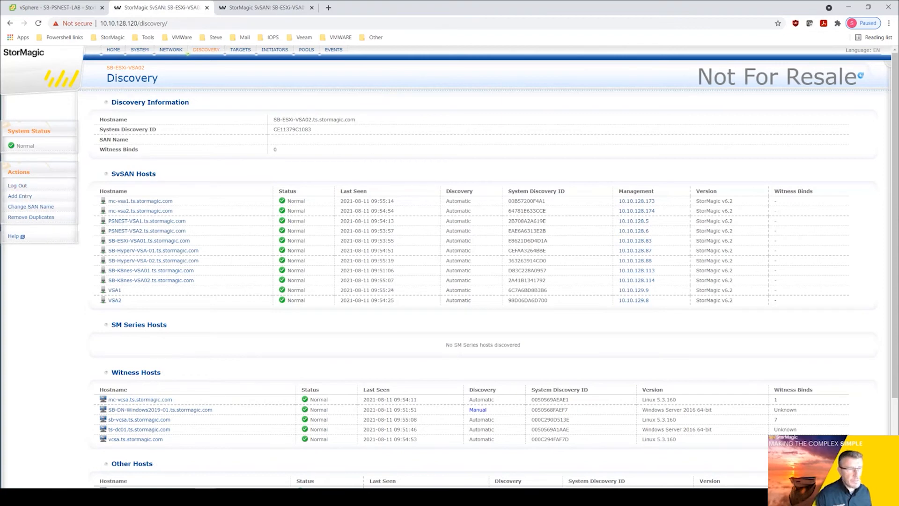
{"action": "left_click", "coordinate": [19, 196]}
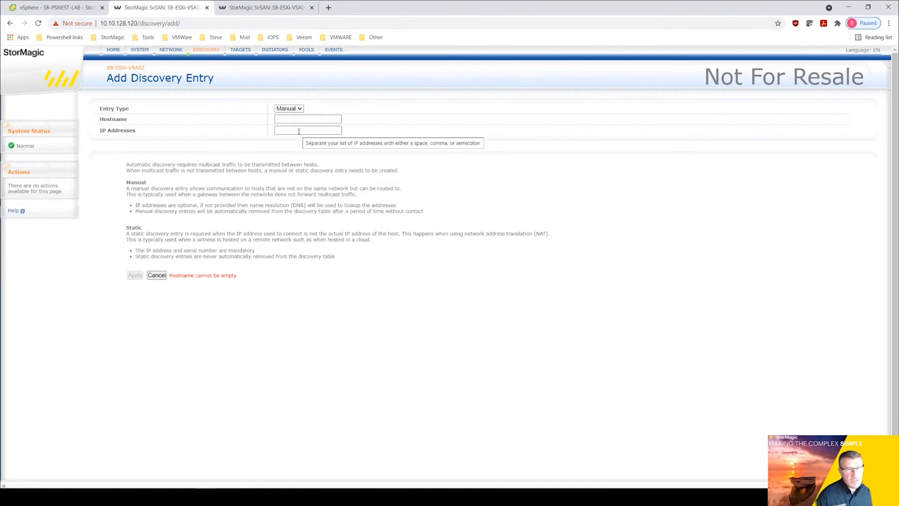
{"action": "mouse_move", "coordinate": [190, 45]}
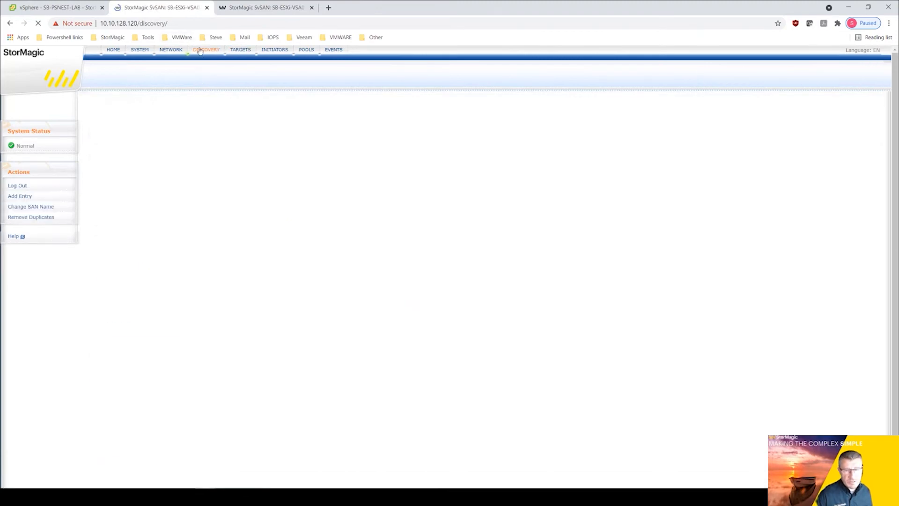
{"action": "left_click", "coordinate": [206, 49]}
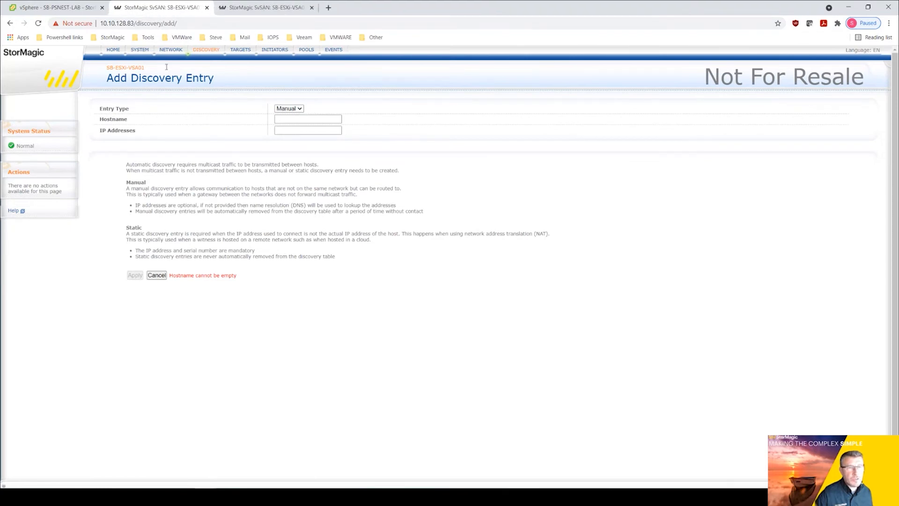
- Open SB-ESXi-VSA01's targets and view the m0ds1 Target Information page
{"action": "left_click", "coordinate": [240, 49]}
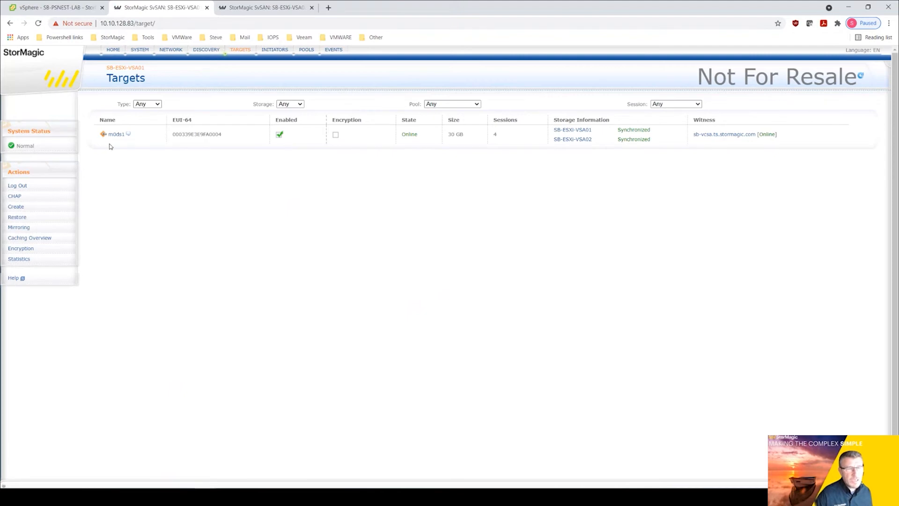
{"action": "mouse_move", "coordinate": [659, 184]}
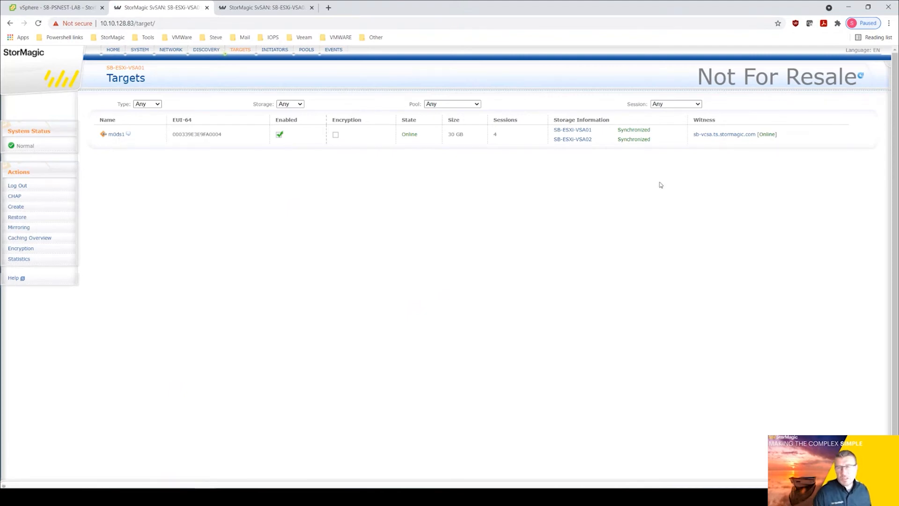
{"action": "mouse_move", "coordinate": [694, 158]}
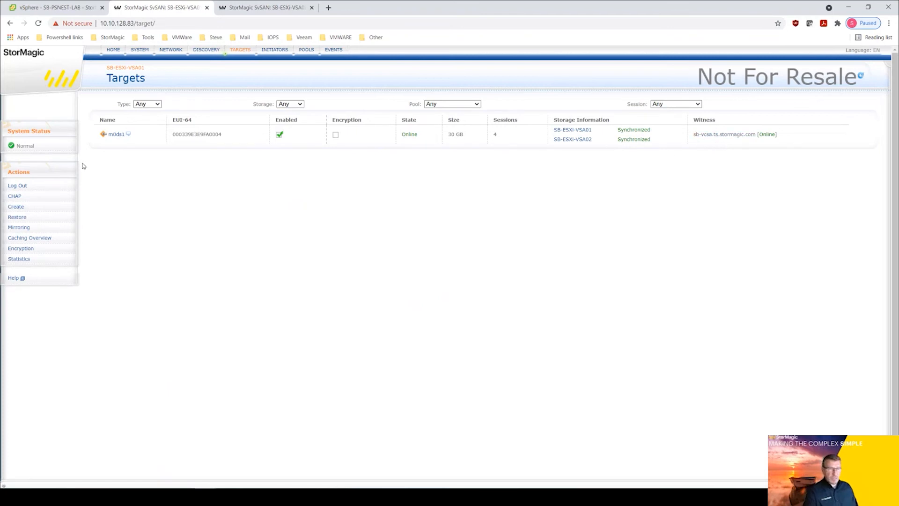
{"action": "mouse_move", "coordinate": [288, 206]}
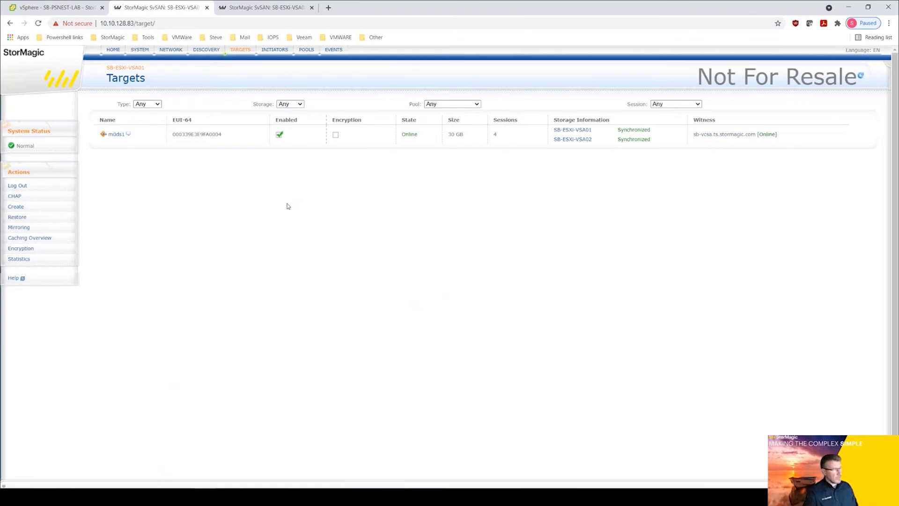
{"action": "mouse_move", "coordinate": [181, 231]}
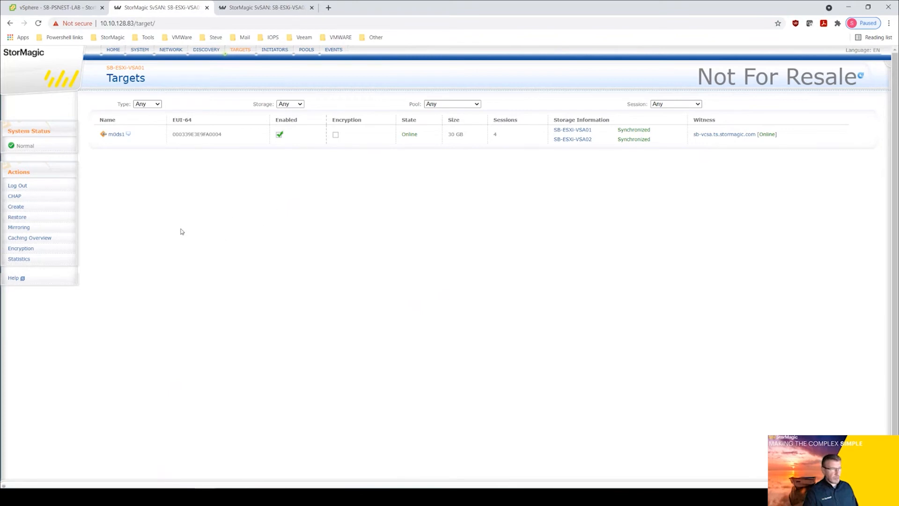
{"action": "mouse_move", "coordinate": [92, 189]}
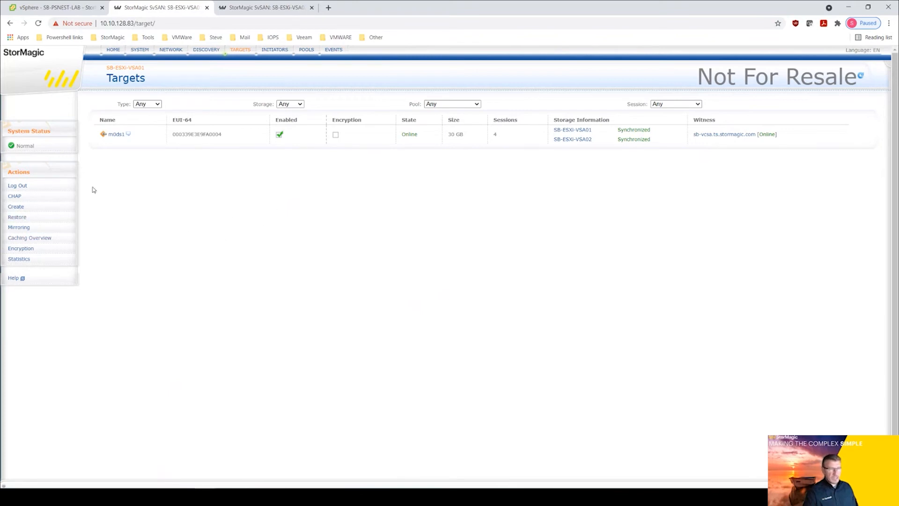
{"action": "left_click", "coordinate": [117, 133]}
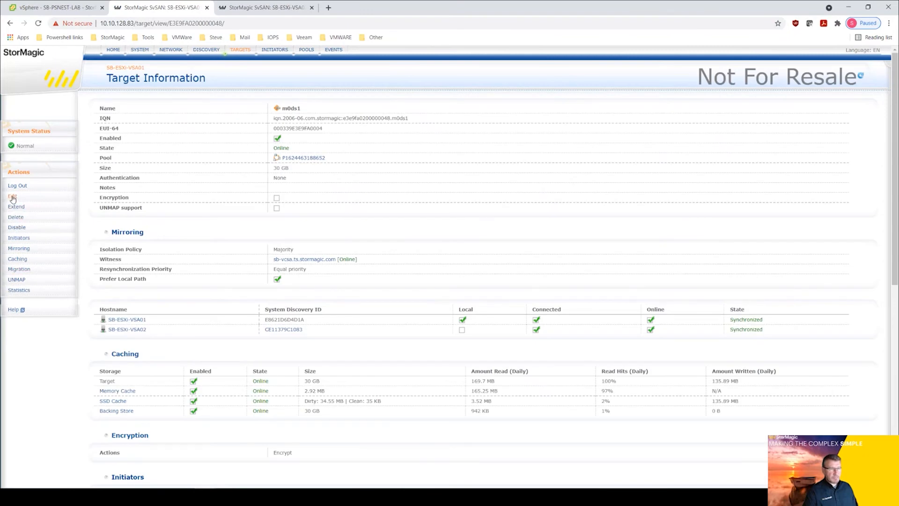
- Edit target m0ds1 so its witness is SB-DN-Windows2019-01, and apply
{"action": "left_click", "coordinate": [15, 198]}
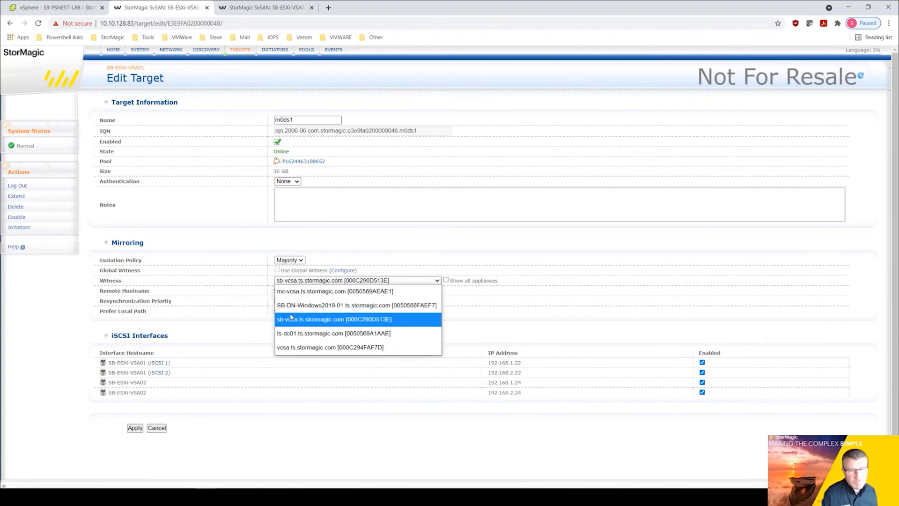
{"action": "mouse_move", "coordinate": [325, 317]}
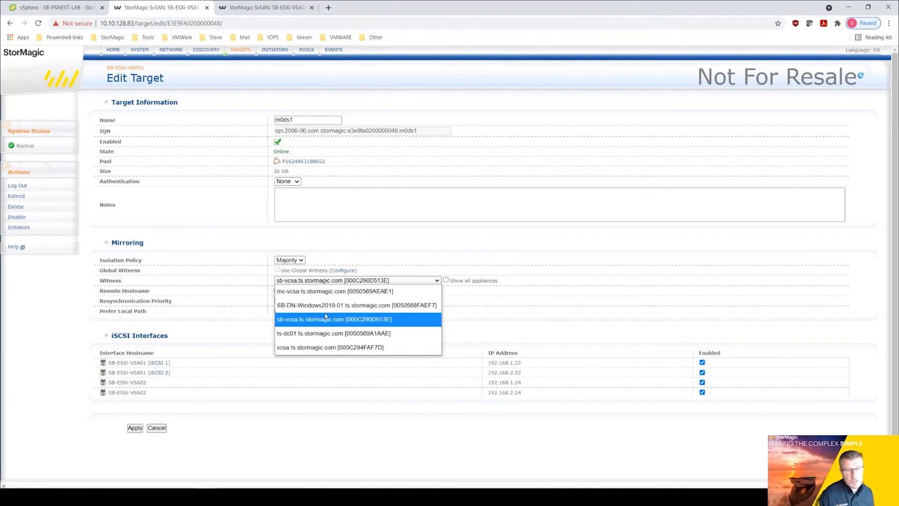
{"action": "mouse_move", "coordinate": [338, 305]}
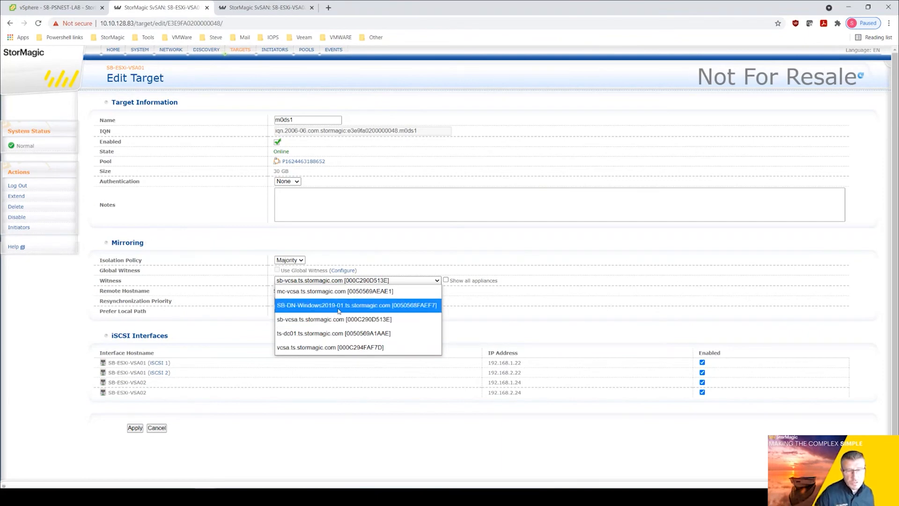
{"action": "left_click", "coordinate": [358, 305]}
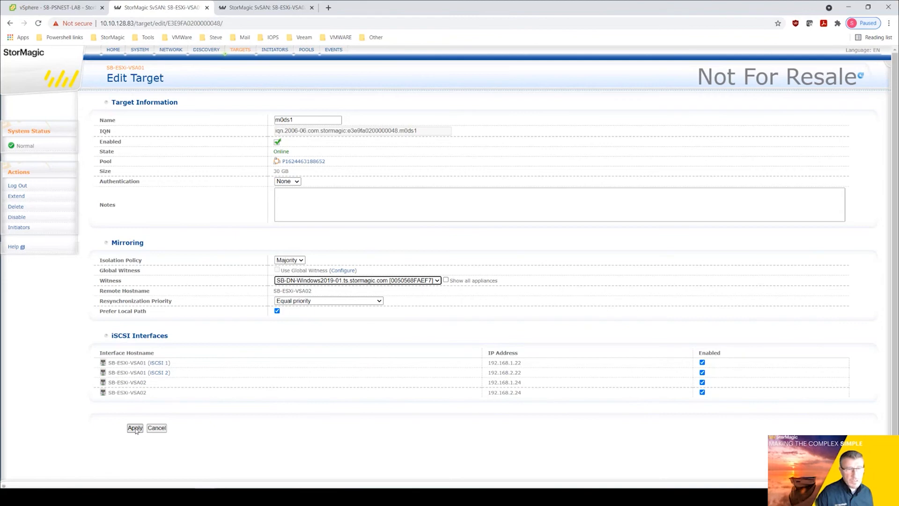
{"action": "left_click", "coordinate": [135, 428]}
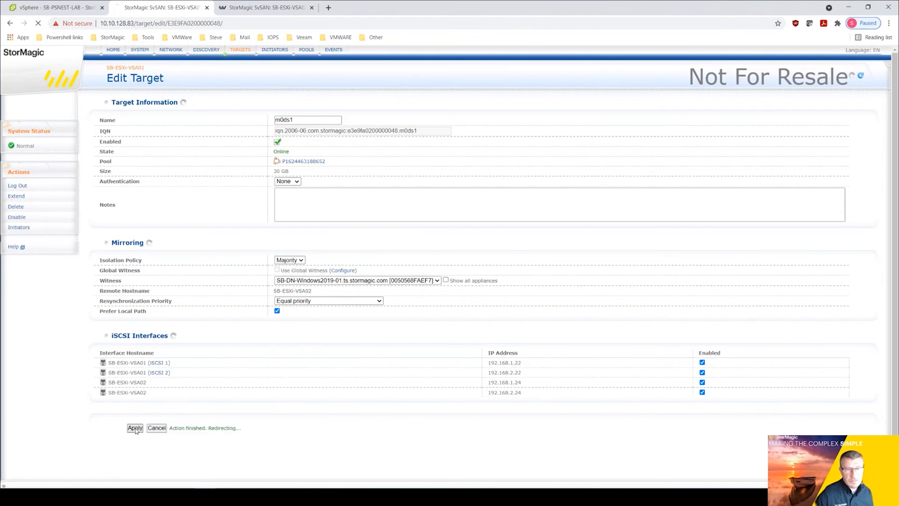
{"action": "left_click", "coordinate": [134, 428]}
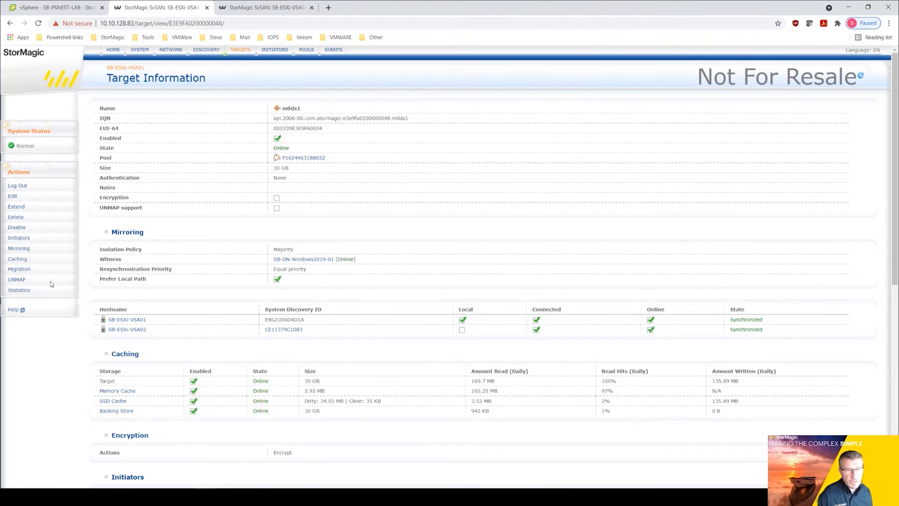
{"action": "mouse_move", "coordinate": [295, 259]}
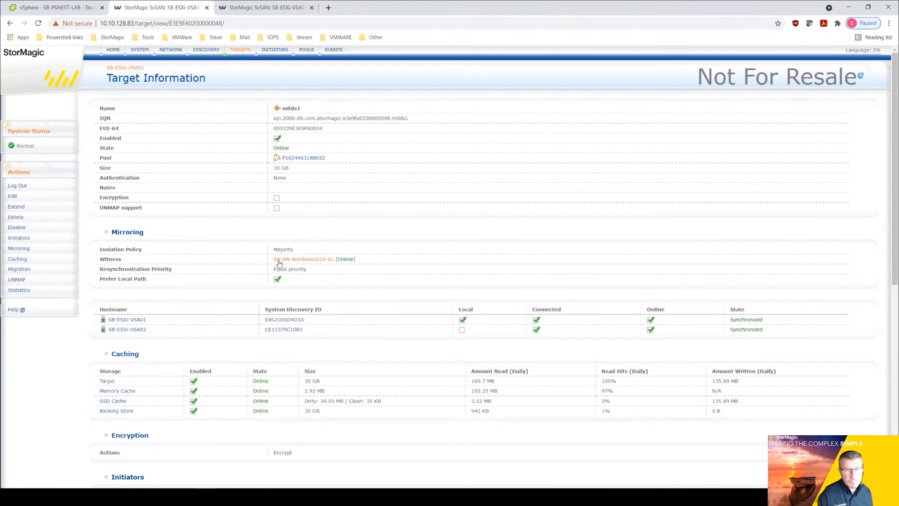
{"action": "mouse_move", "coordinate": [327, 268]}
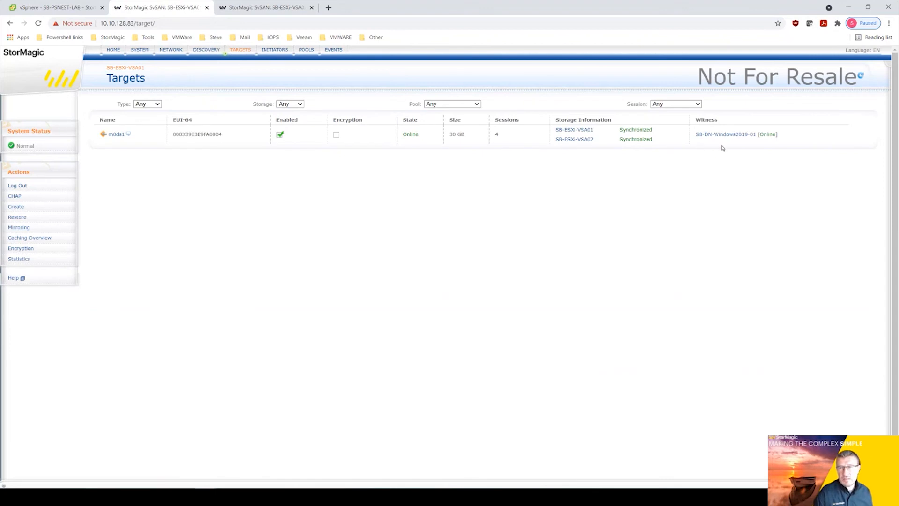
{"action": "mouse_move", "coordinate": [699, 142]}
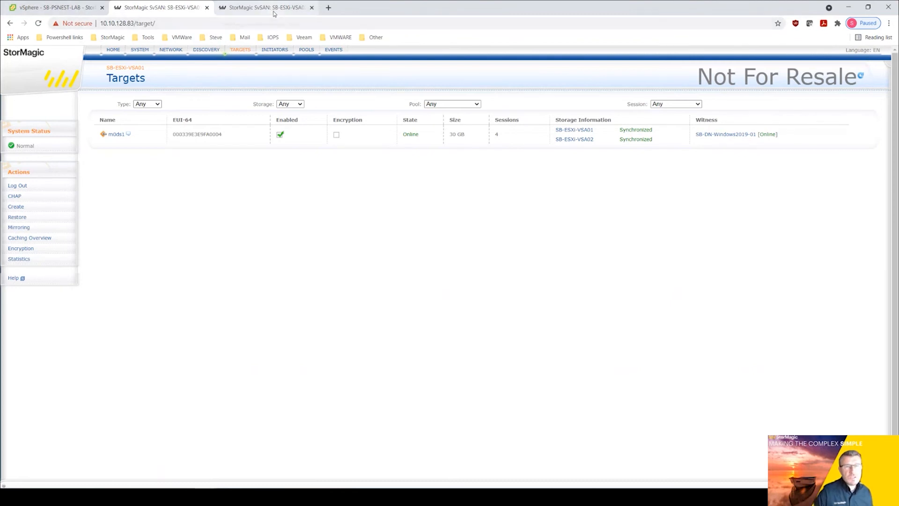
- View discovery details of witness host SB-DN-Windows2019-01.ts.stormagic.com
{"action": "left_click", "coordinate": [206, 50]}
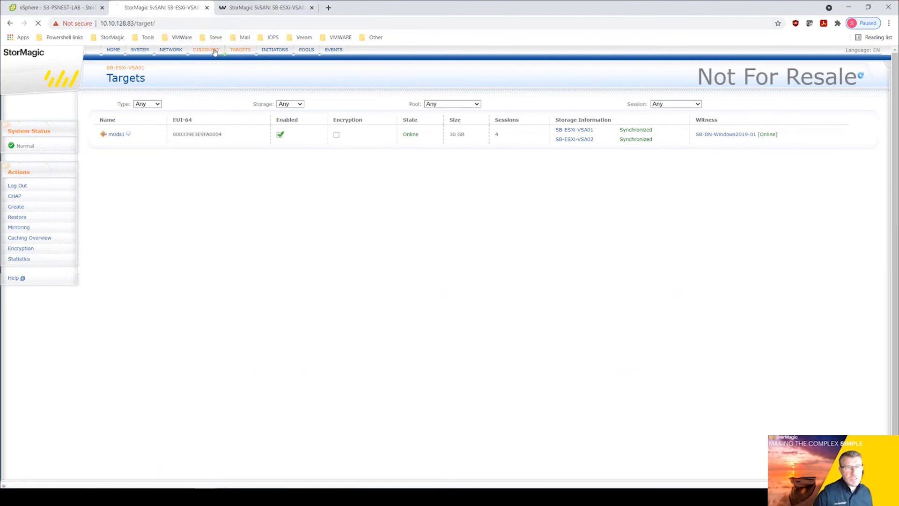
{"action": "left_click", "coordinate": [206, 49]}
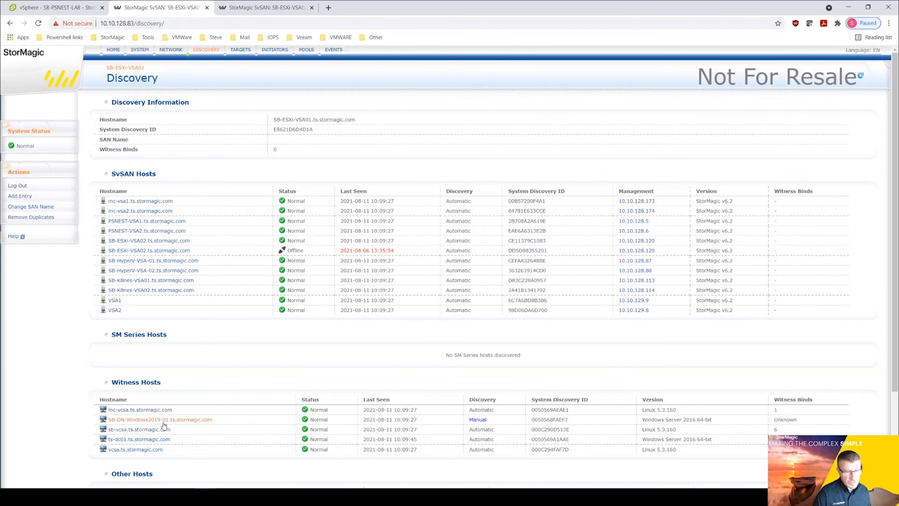
{"action": "left_click", "coordinate": [159, 419]}
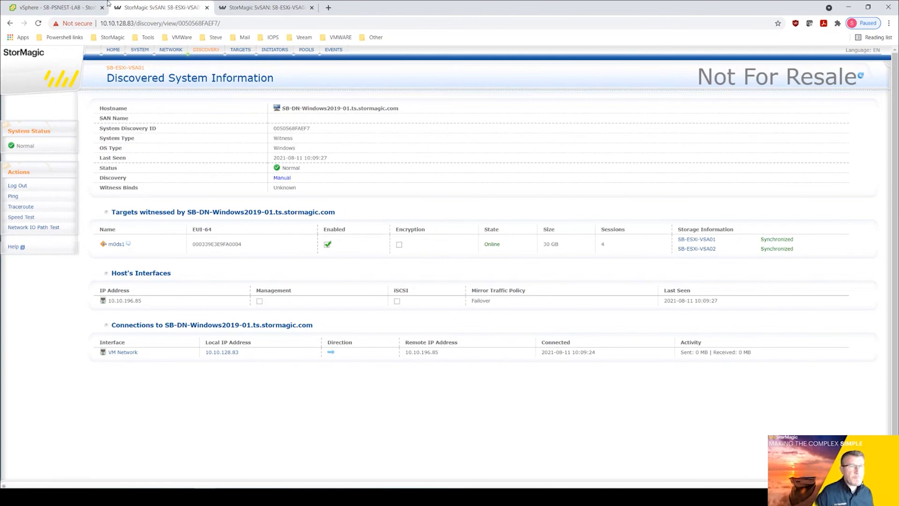
- In vSphere's StorMagic plugin, start a shared datastore named ds3 with 5 GB
{"action": "left_click", "coordinate": [54, 8]}
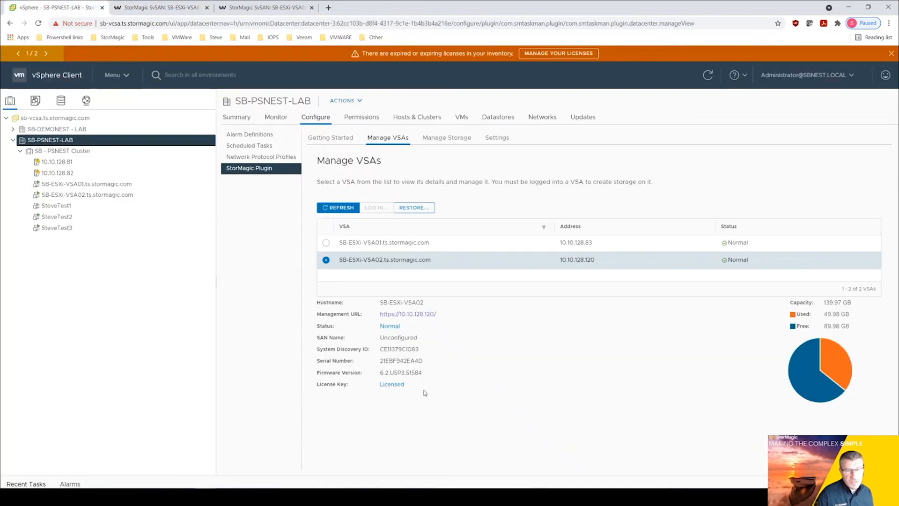
{"action": "mouse_move", "coordinate": [136, 111]}
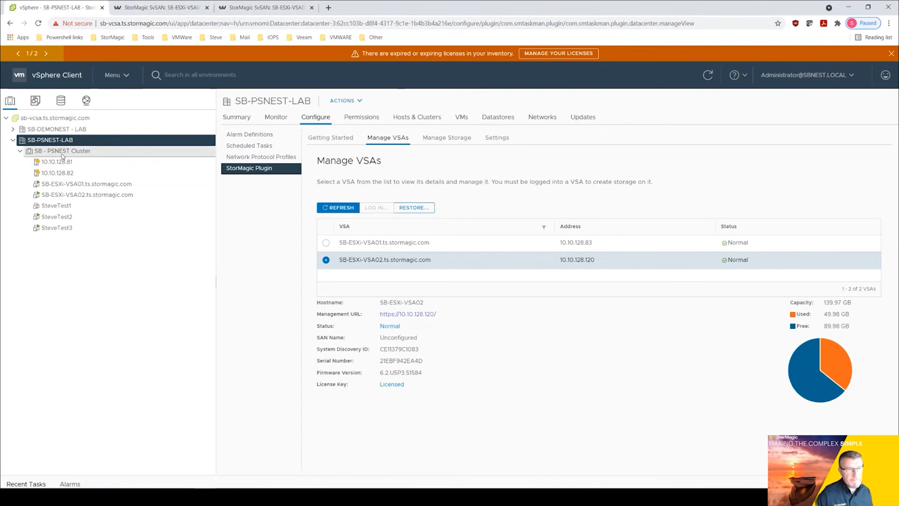
{"action": "left_click", "coordinate": [87, 183]}
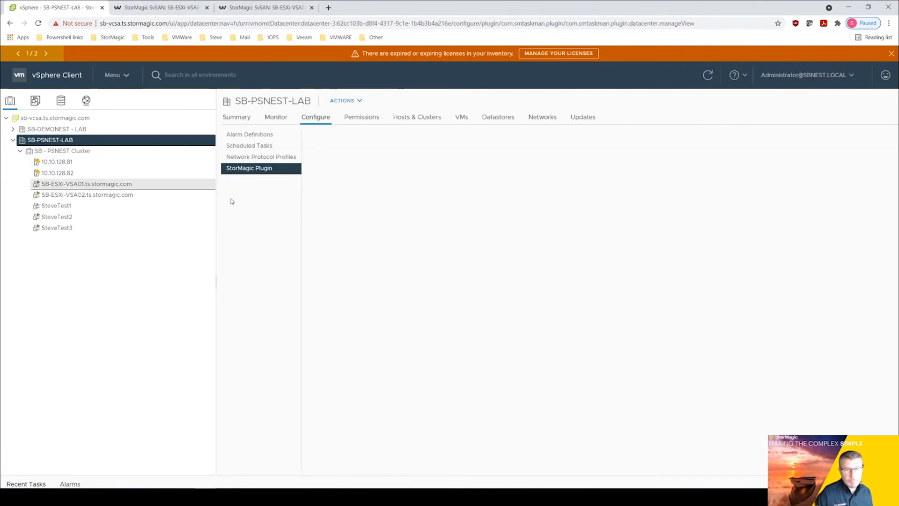
{"action": "left_click", "coordinate": [248, 168]}
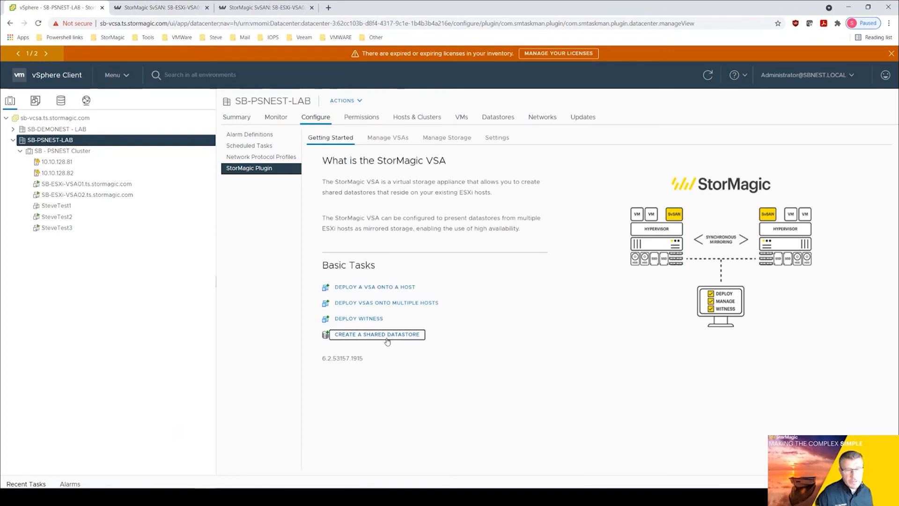
{"action": "left_click", "coordinate": [376, 334]}
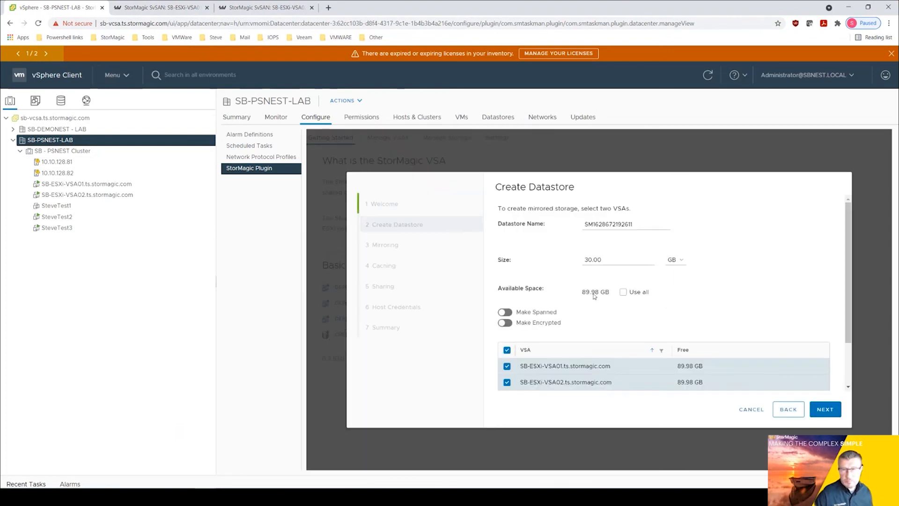
{"action": "type", "text": "ds3"}
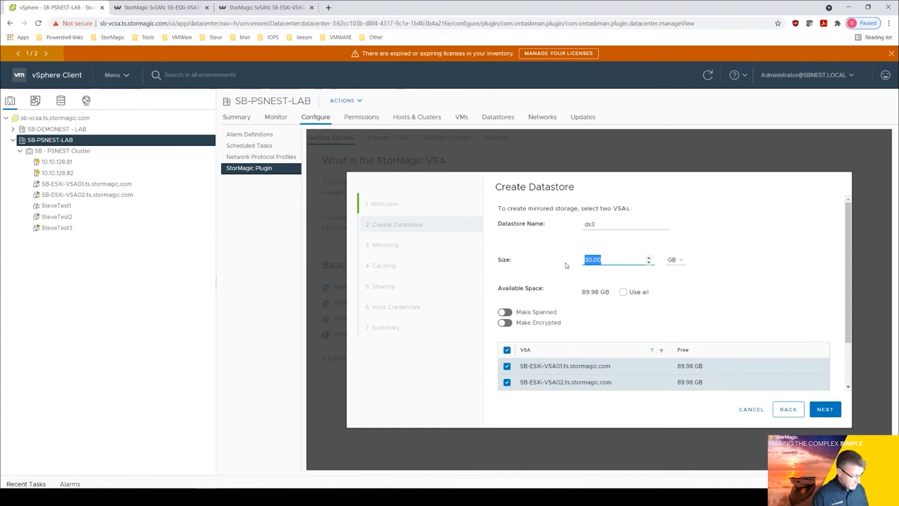
{"action": "type", "text": "5"}
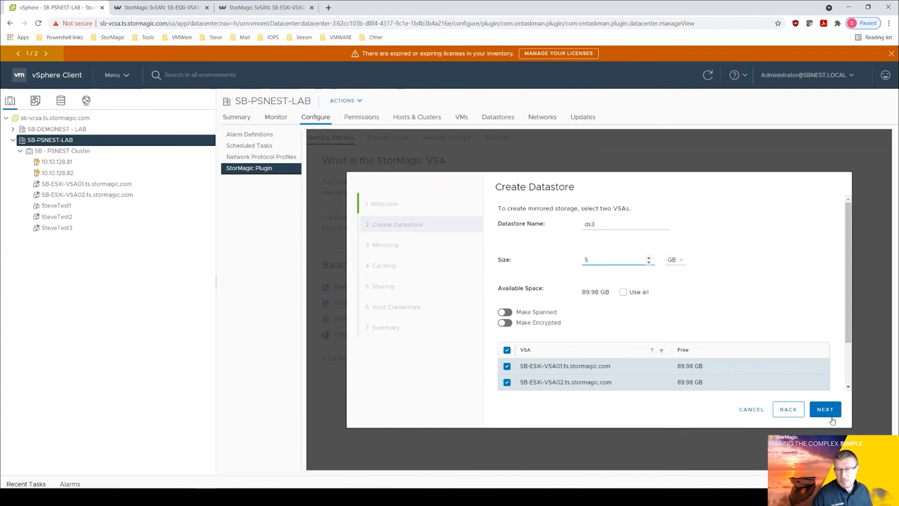
- Confirm sb-dn-windows2019-01 is offered as witness, then cancel the wizard
{"action": "left_click", "coordinate": [824, 409]}
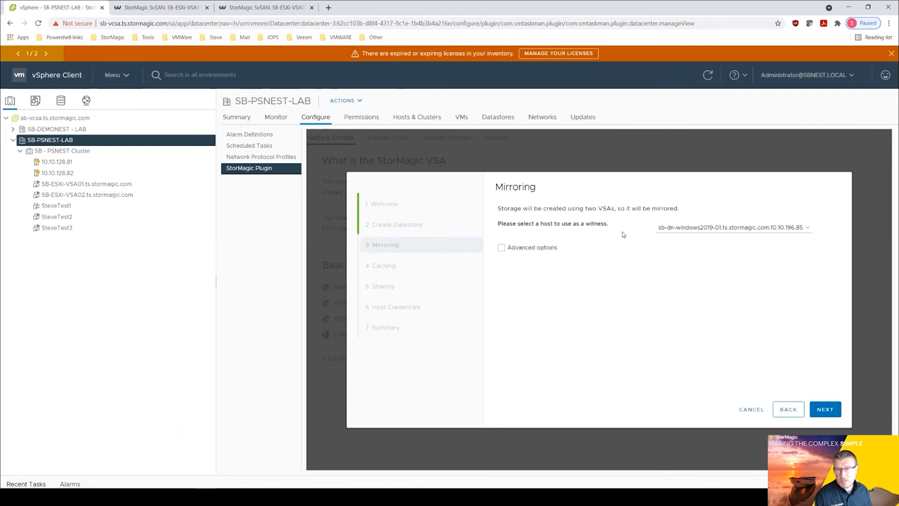
{"action": "left_click", "coordinate": [733, 227]}
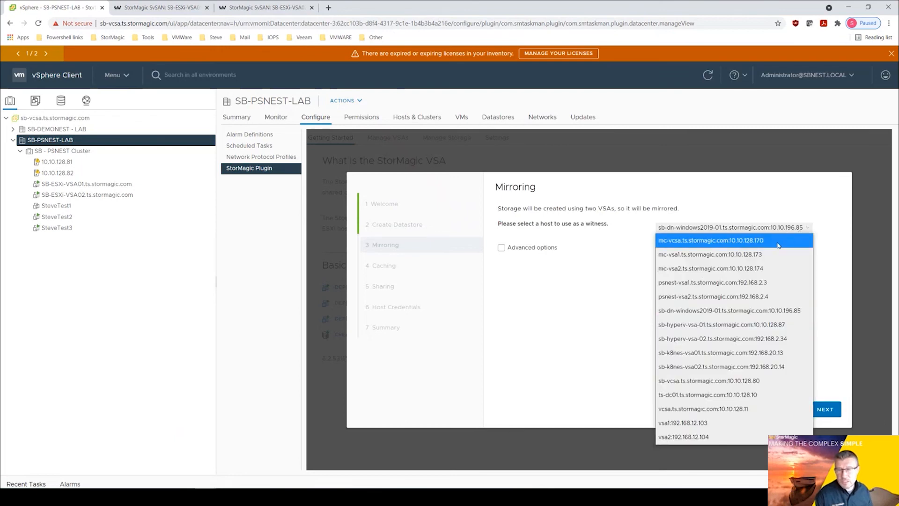
{"action": "mouse_move", "coordinate": [671, 235]}
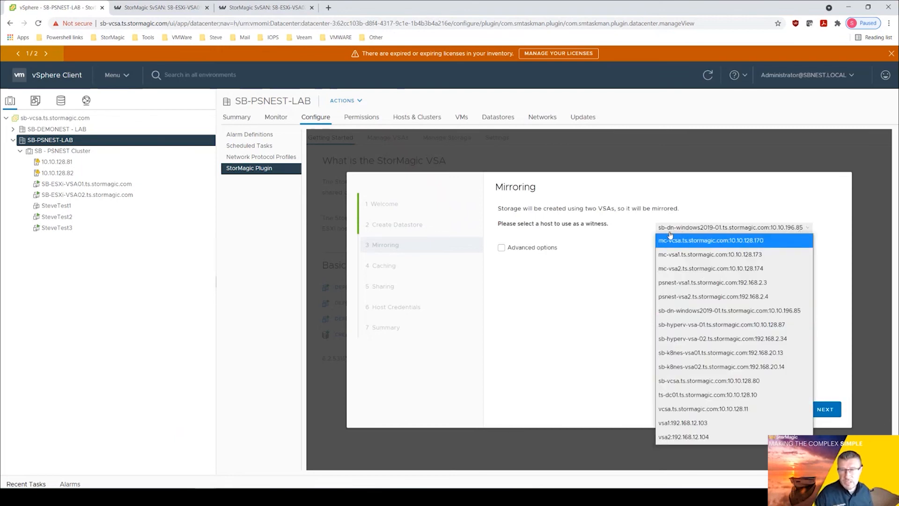
{"action": "left_click", "coordinate": [731, 227]}
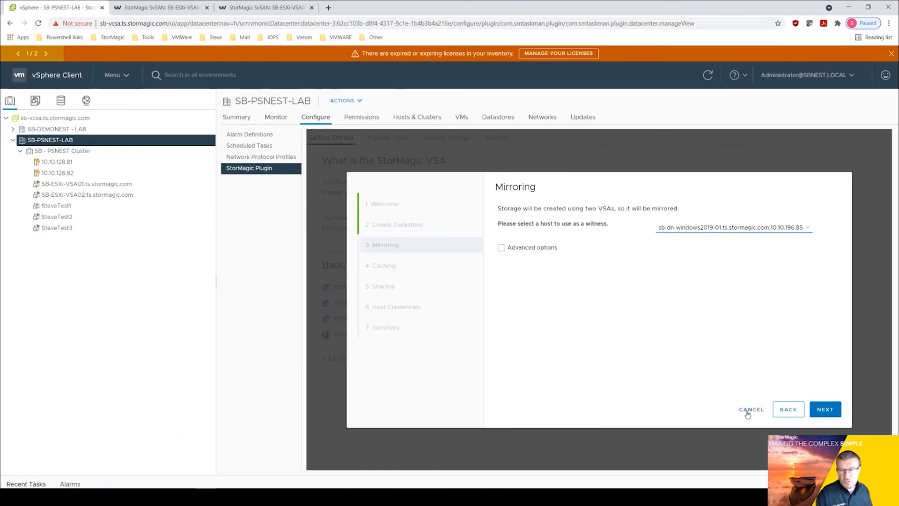
{"action": "left_click", "coordinate": [751, 409]}
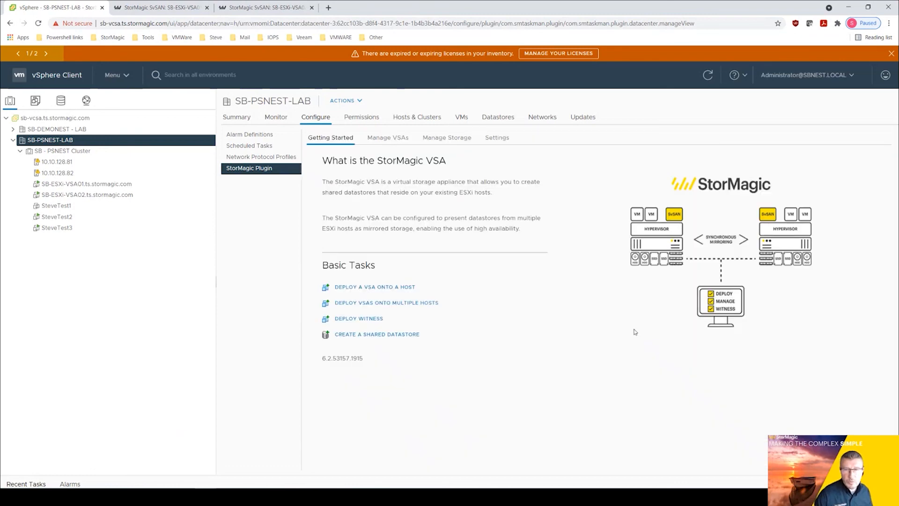
{"action": "mouse_move", "coordinate": [584, 296]}
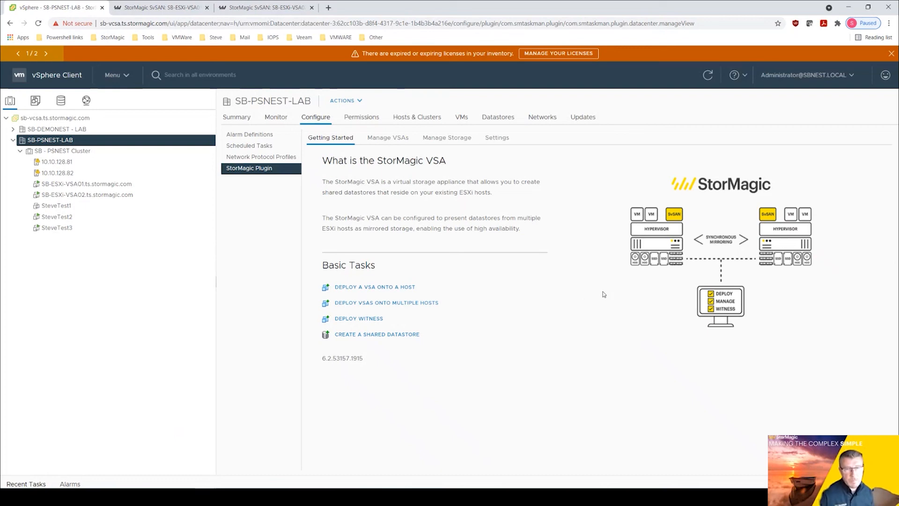
{"action": "mouse_move", "coordinate": [596, 297]}
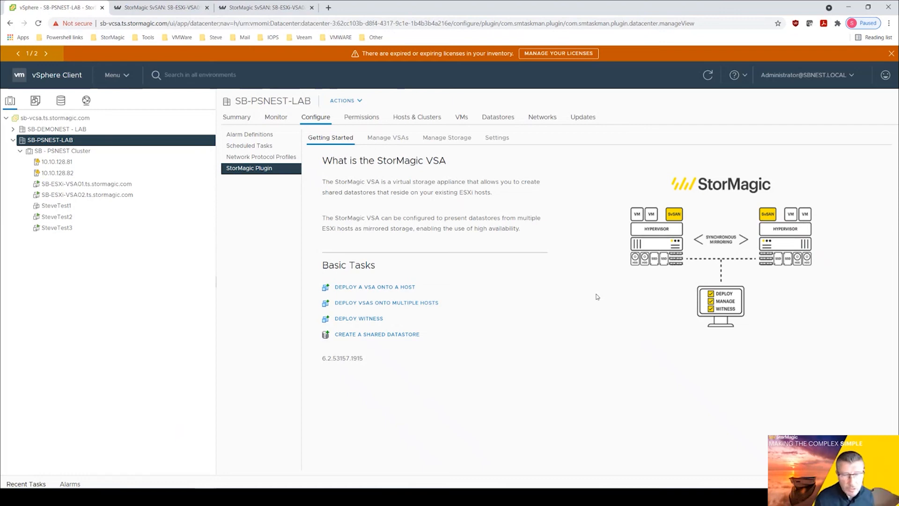